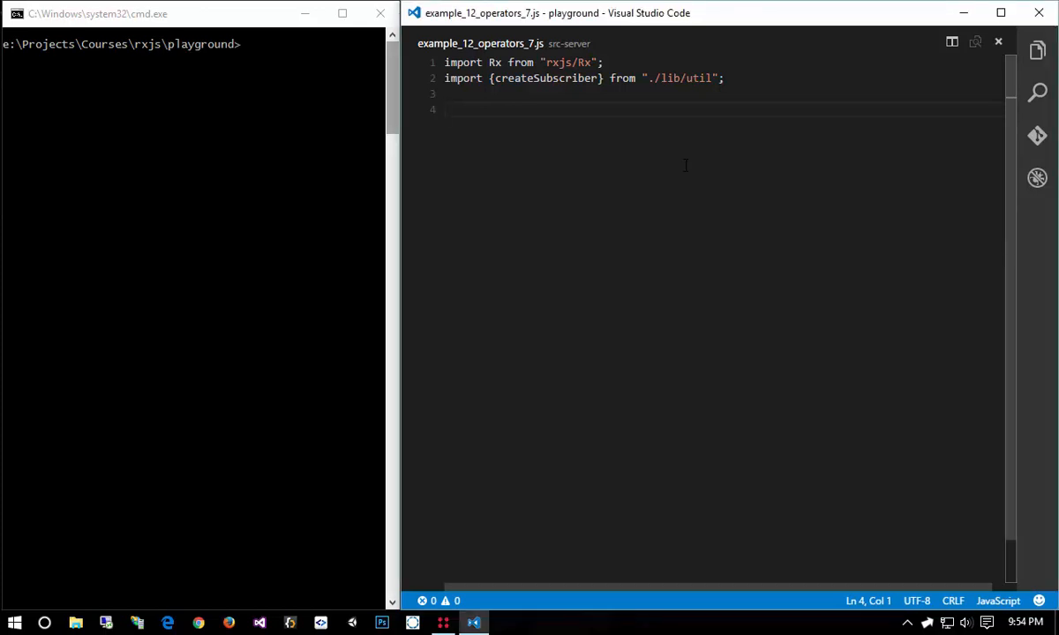
- Declare function arrayZip(array1, array2, selector) in example_12_operators_7.js
type("function array")
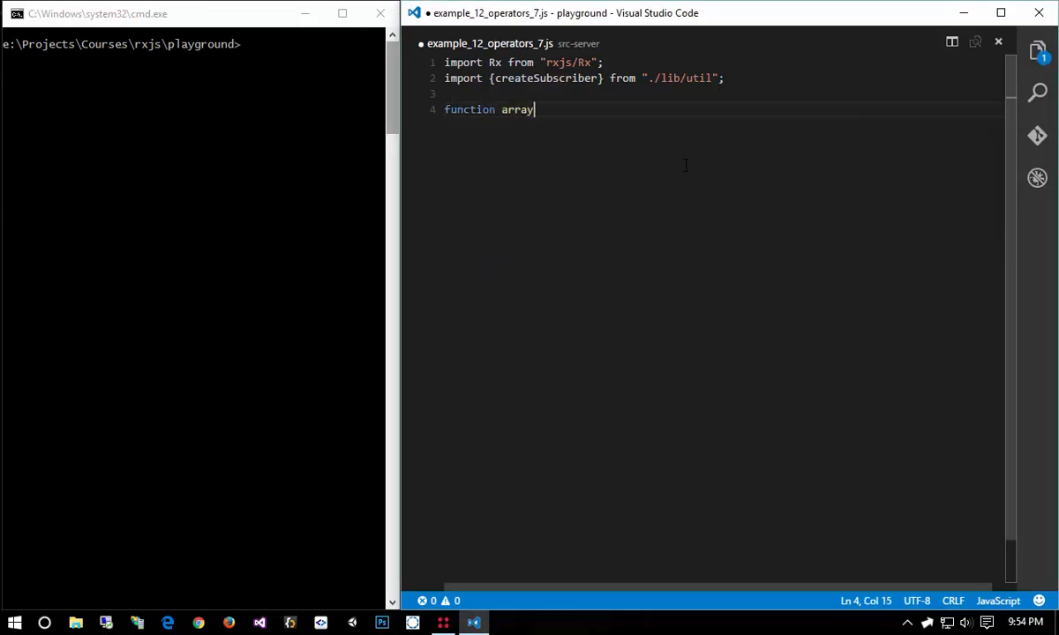
type("Zip(array1")
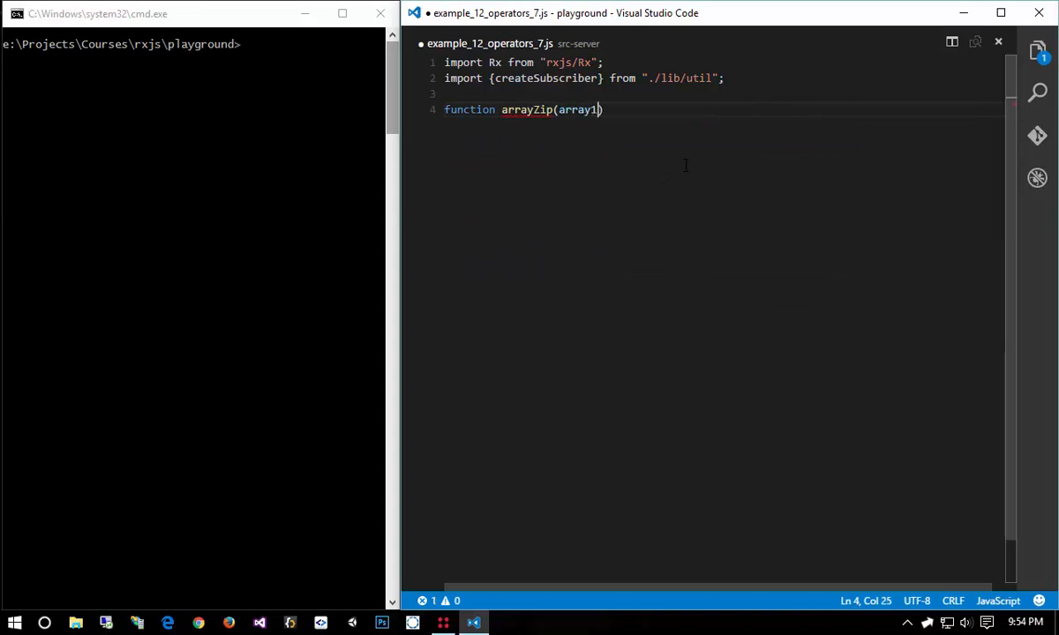
type(", array2, comb")
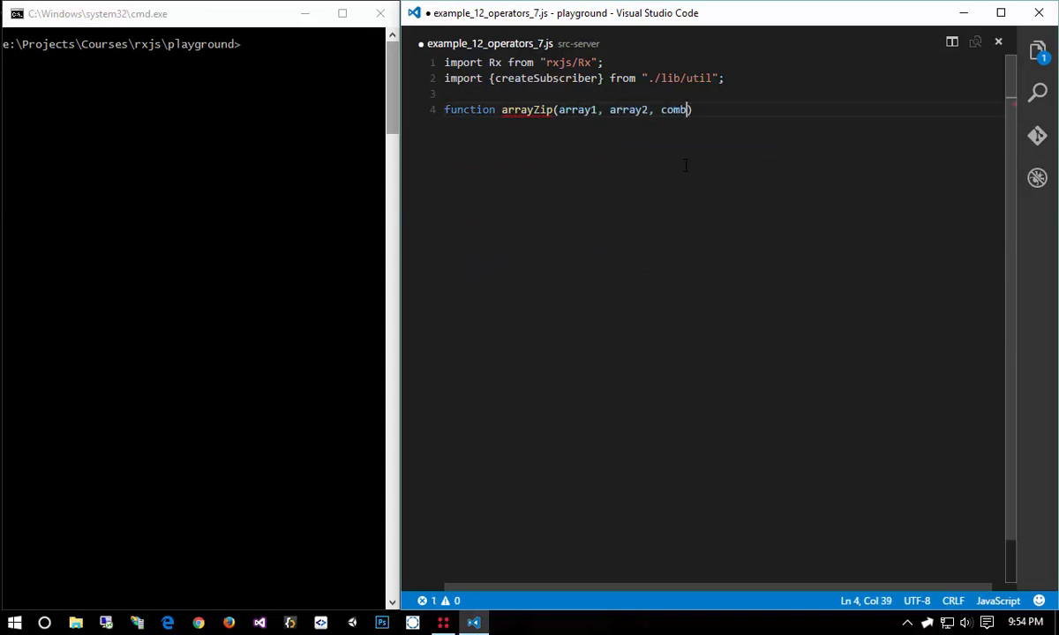
type("selector) {")
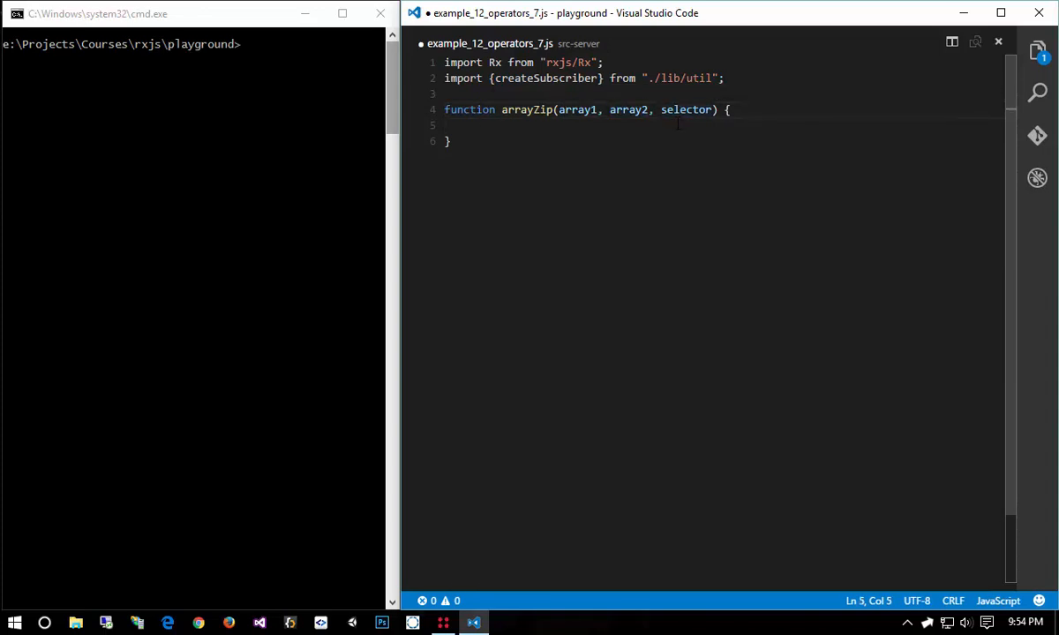
left_click_drag(559, 109, 649, 110)
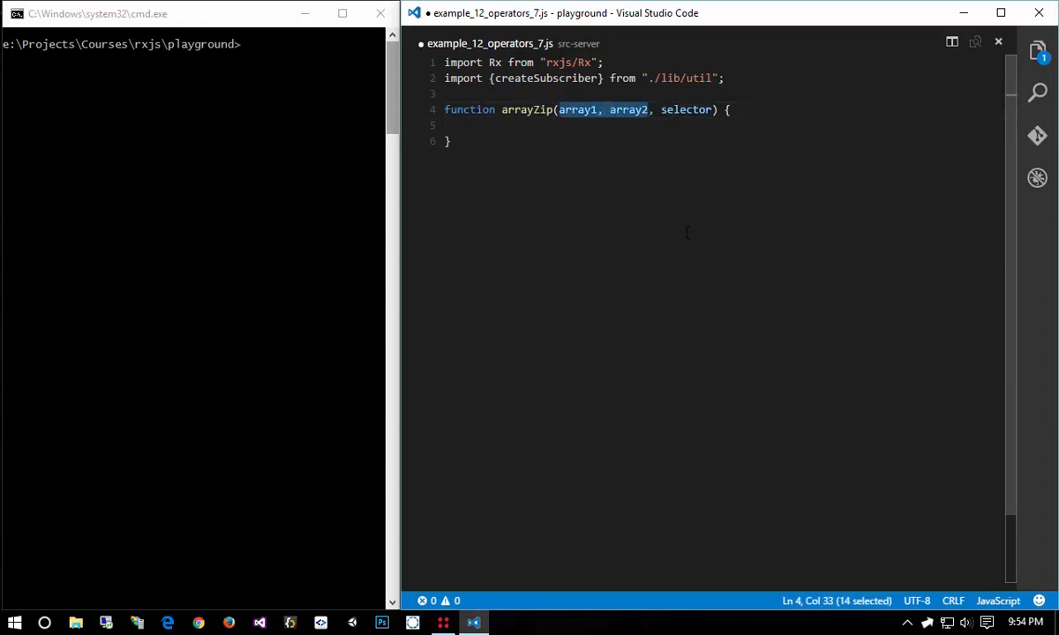
- Compute the shorter of the two array lengths and initialize an empty results array
left_click(615, 125)
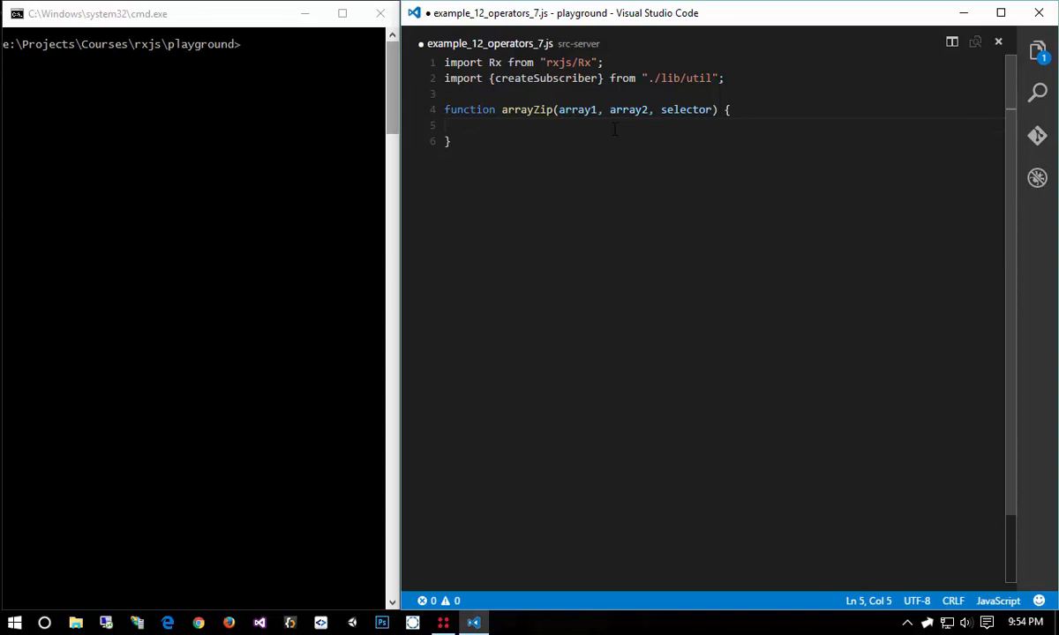
type("const count = Math.min(")
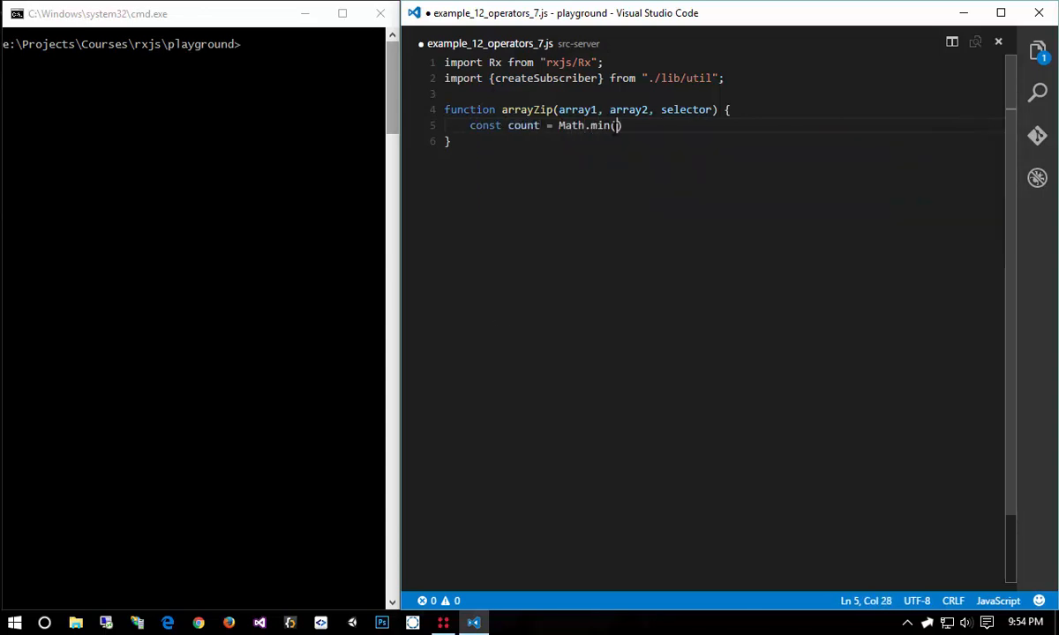
type("array1.length, array2.length")
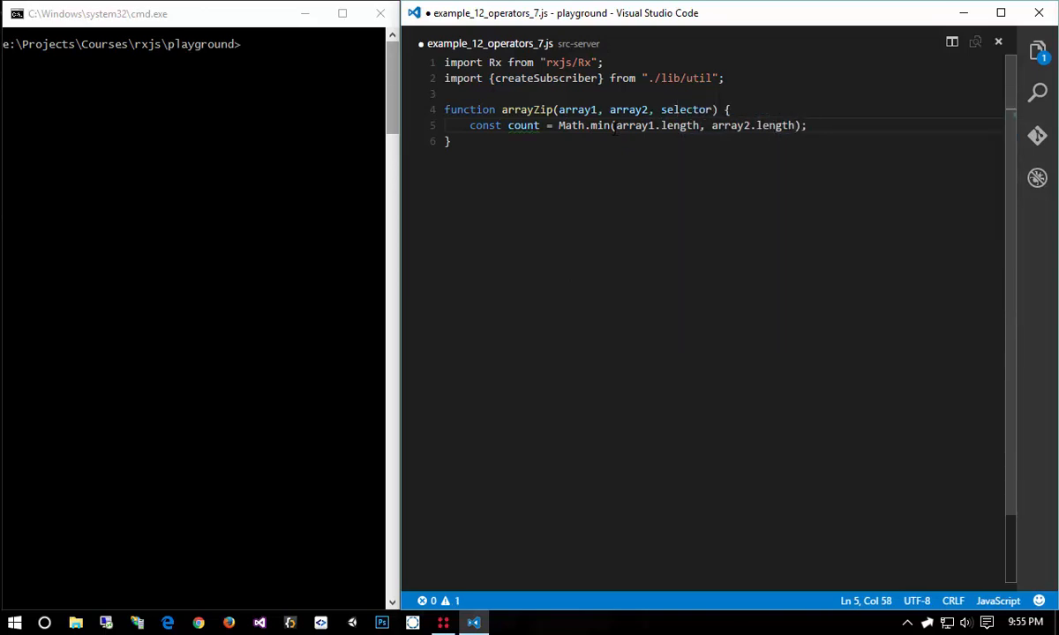
type("const")
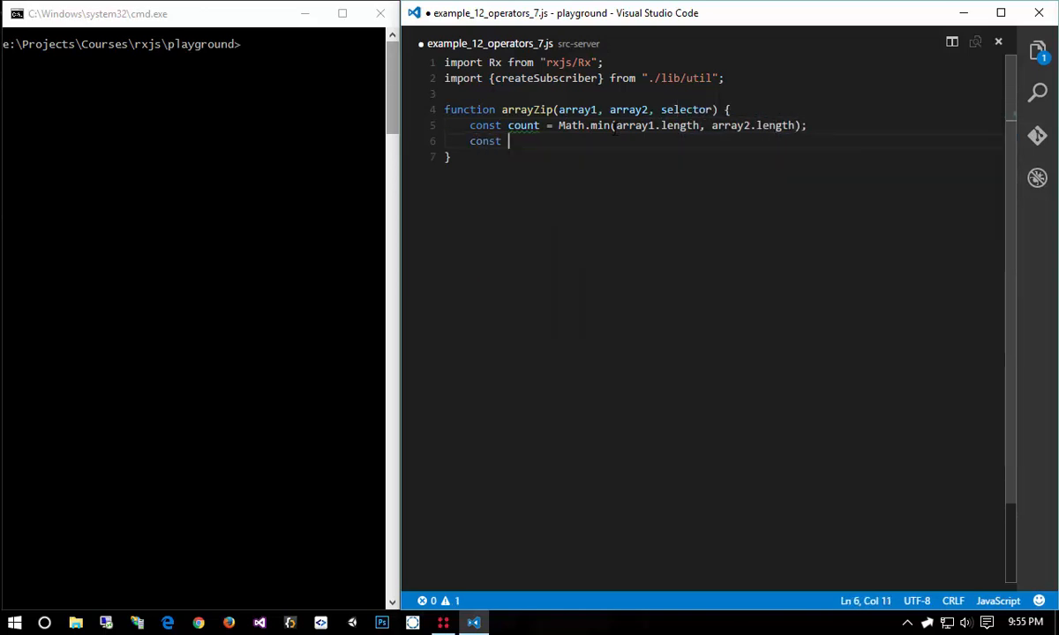
type("results = [];")
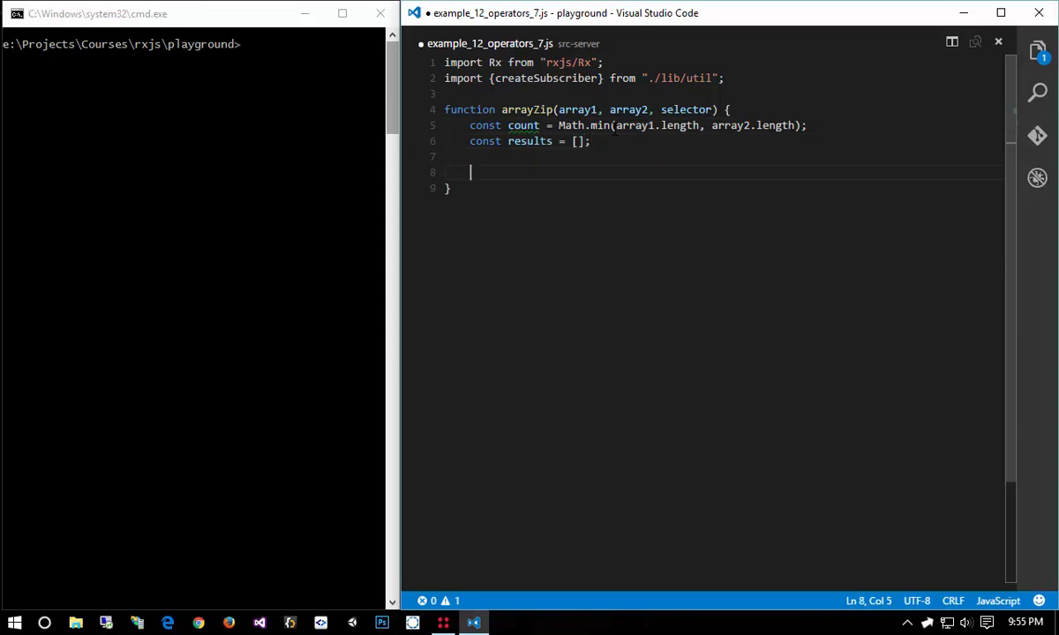
- Loop to the shorter length, pushing selector(array1[i], array2[i]) into results and returning results
type("for (")
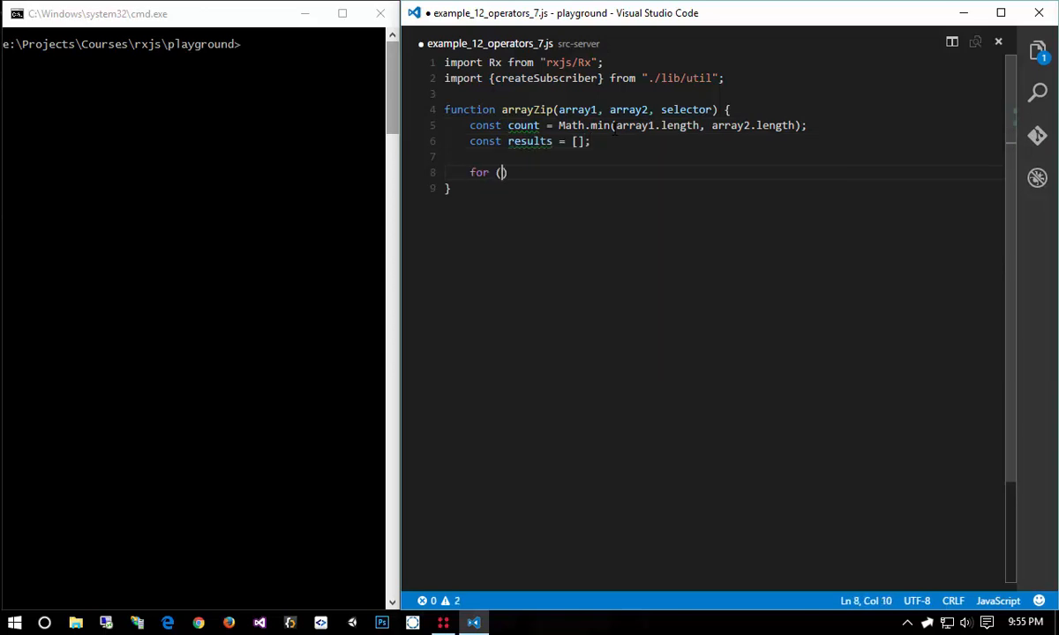
type("let i = 0; i <")
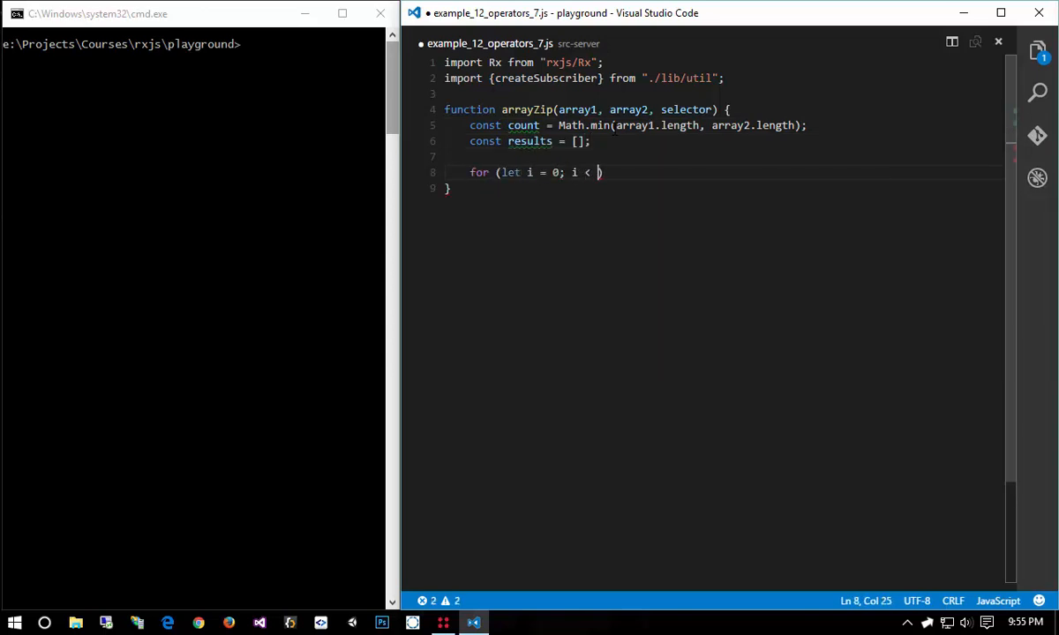
type("count; i++")
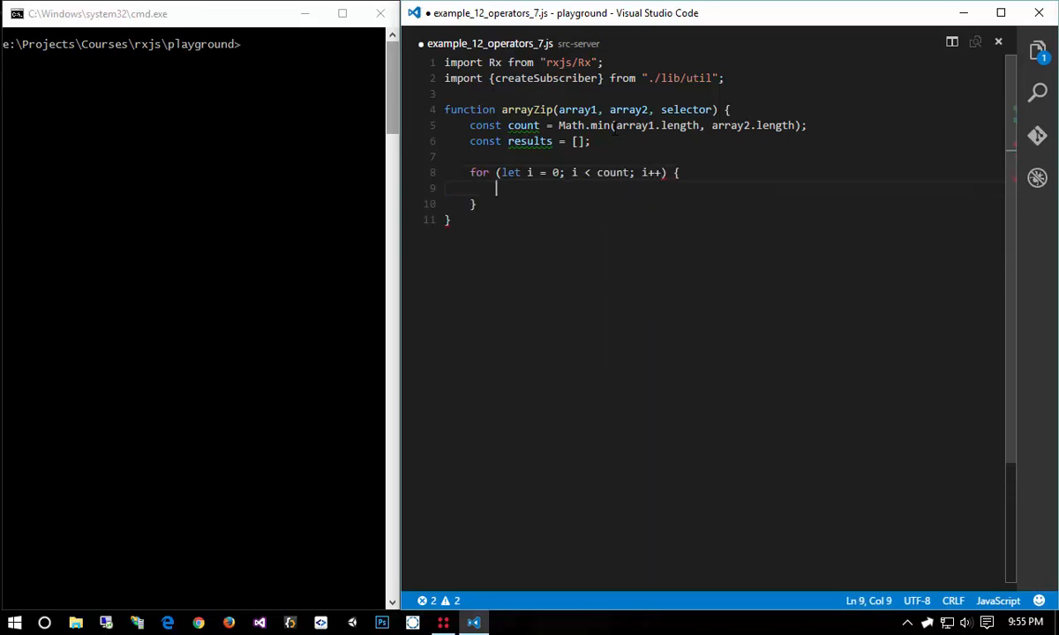
type("const co")
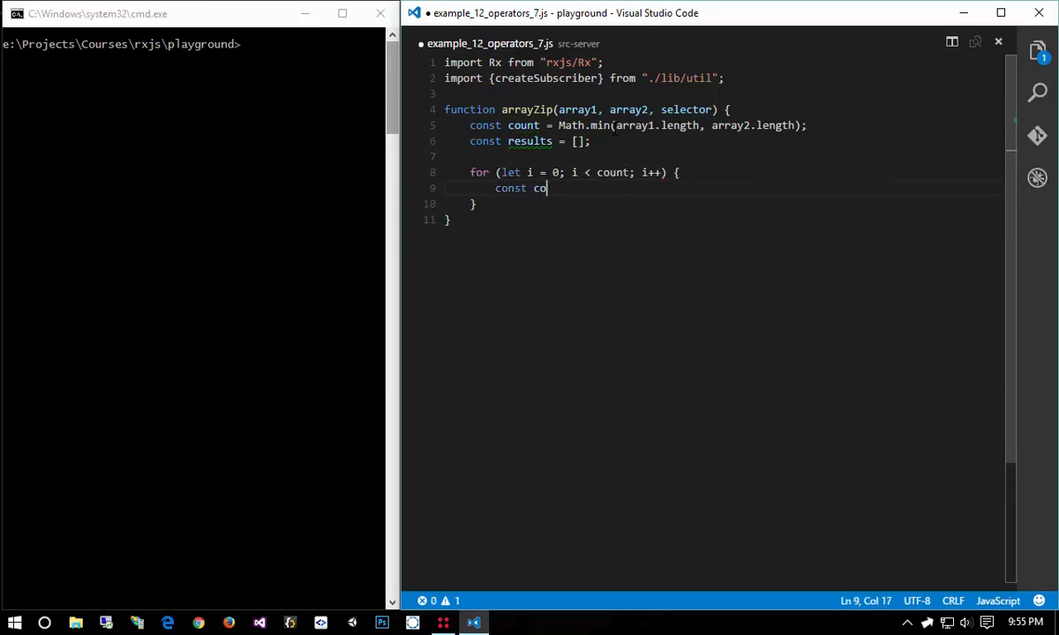
type("mbined = selector(array1[i], array")
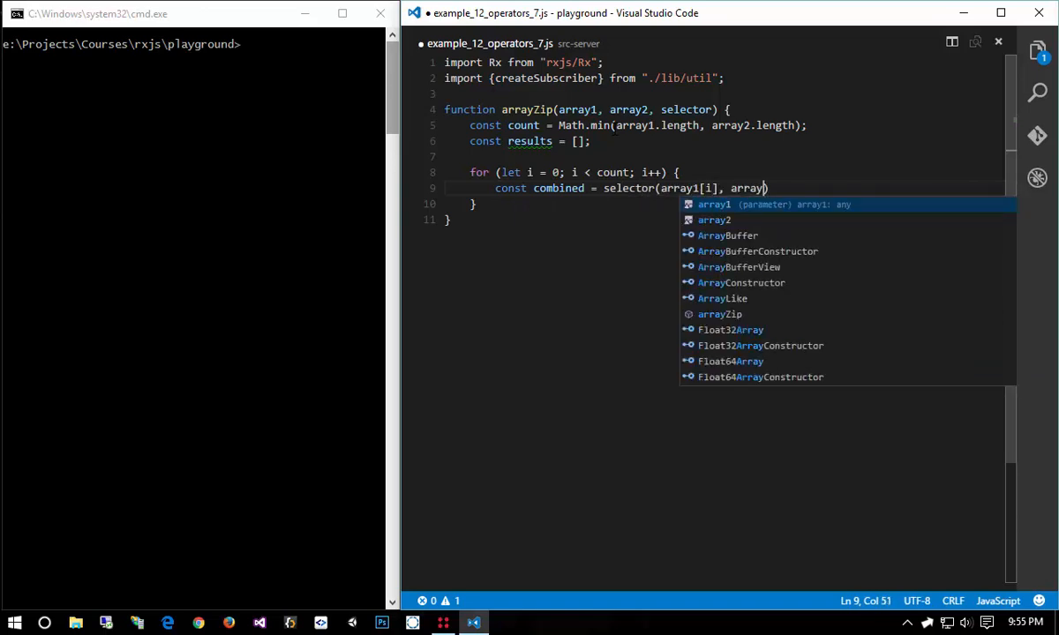
type("2[i")
type("results.push(combined);")
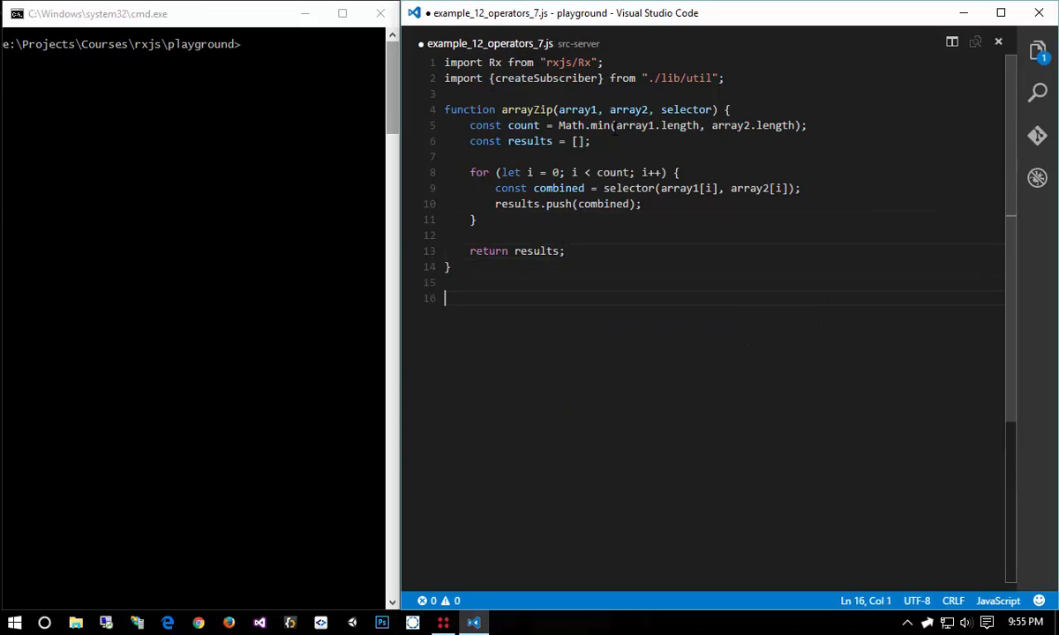
- Define array1 = [32, 2, 52, 43, 54] and array2 = [1, 0, 10, 4, 1, 4, 1, 6, 2, 4]
type("const")
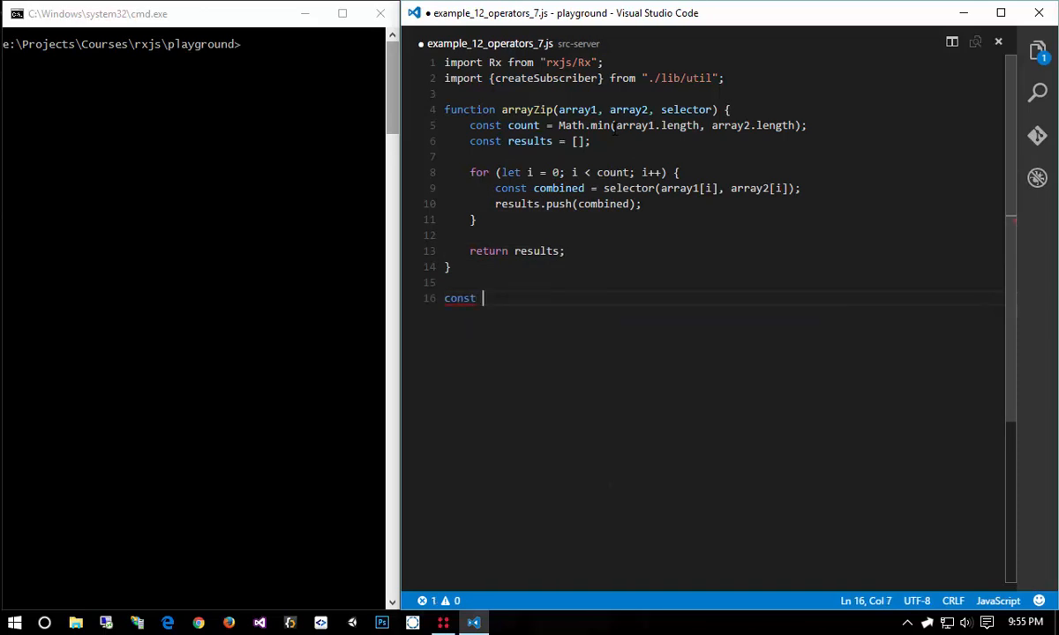
type("array1 = [")
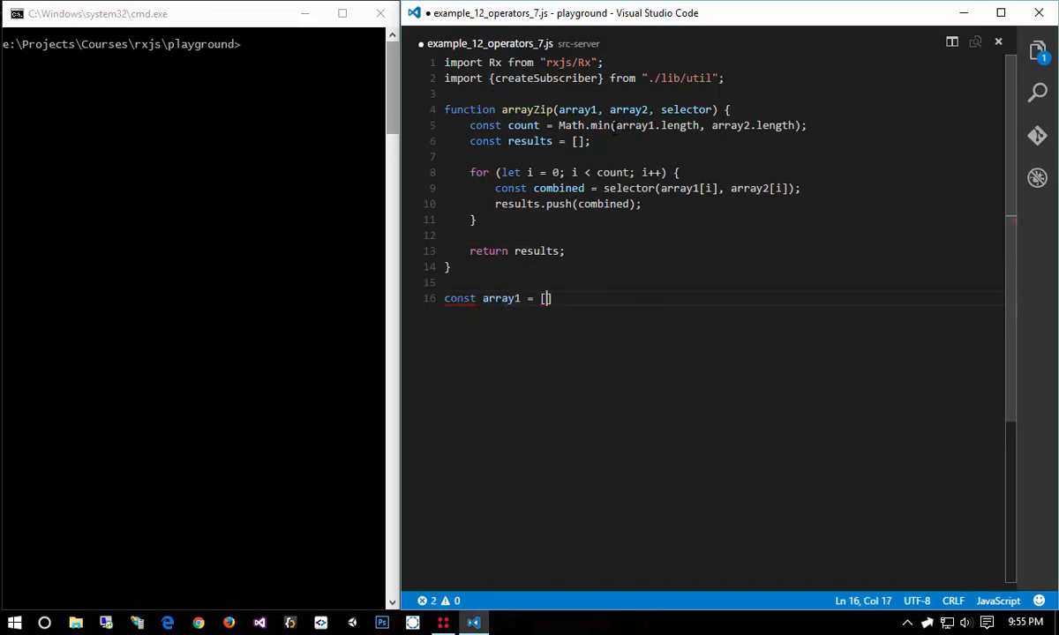
type("32,")
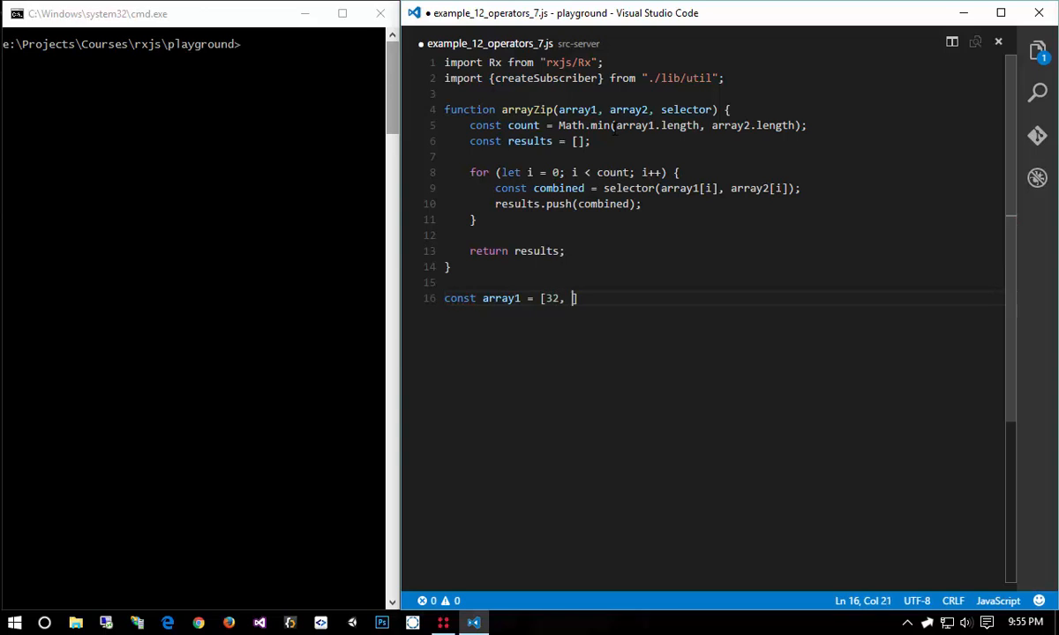
type("2, 52, 43, 54")
type("const array2 =")
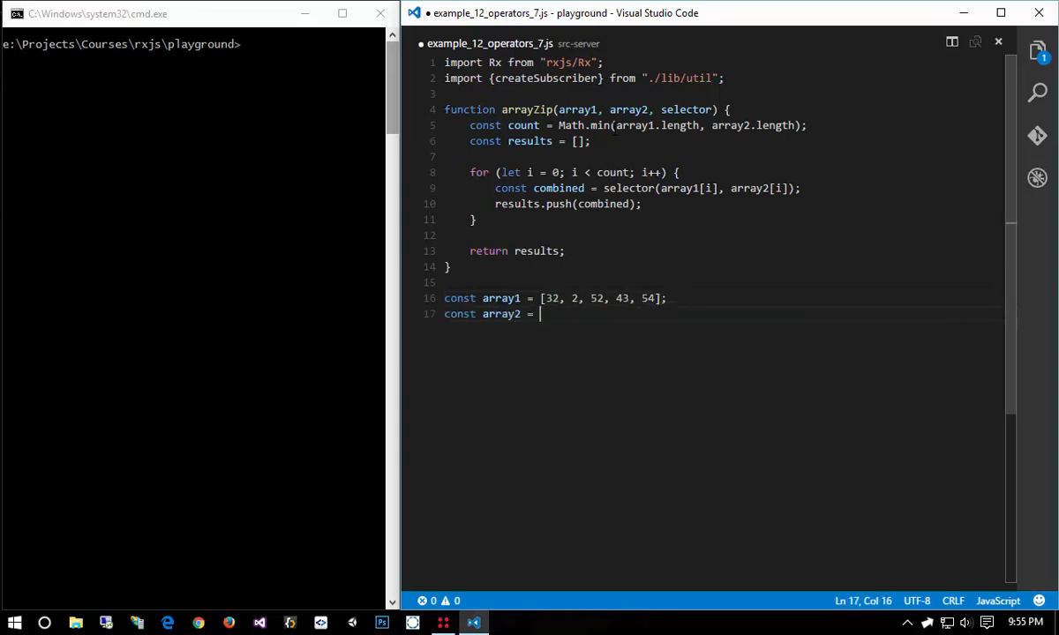
type("[]")
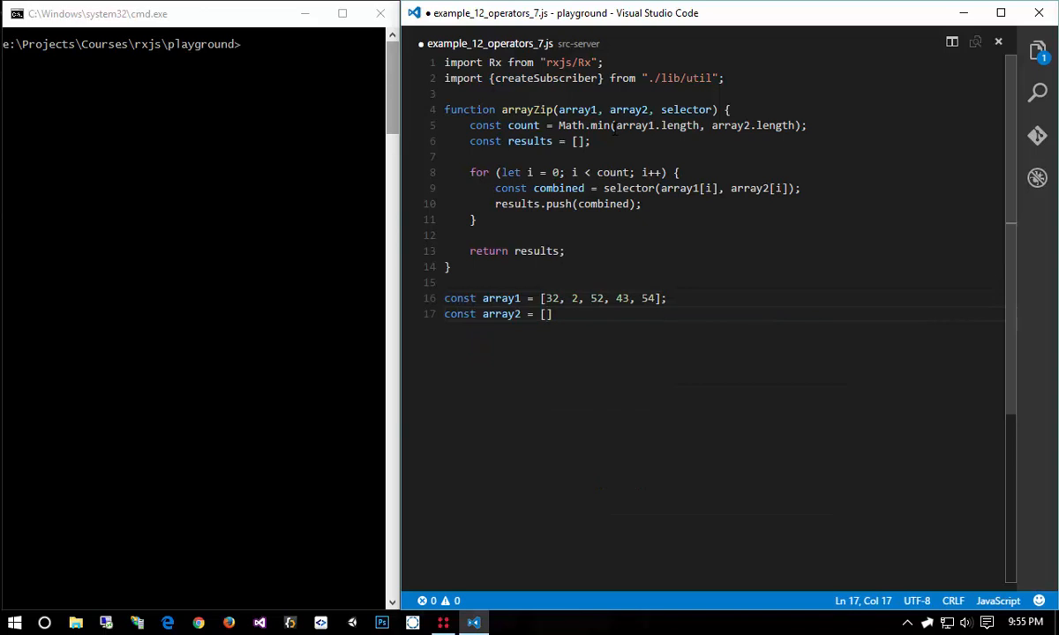
type("1,")
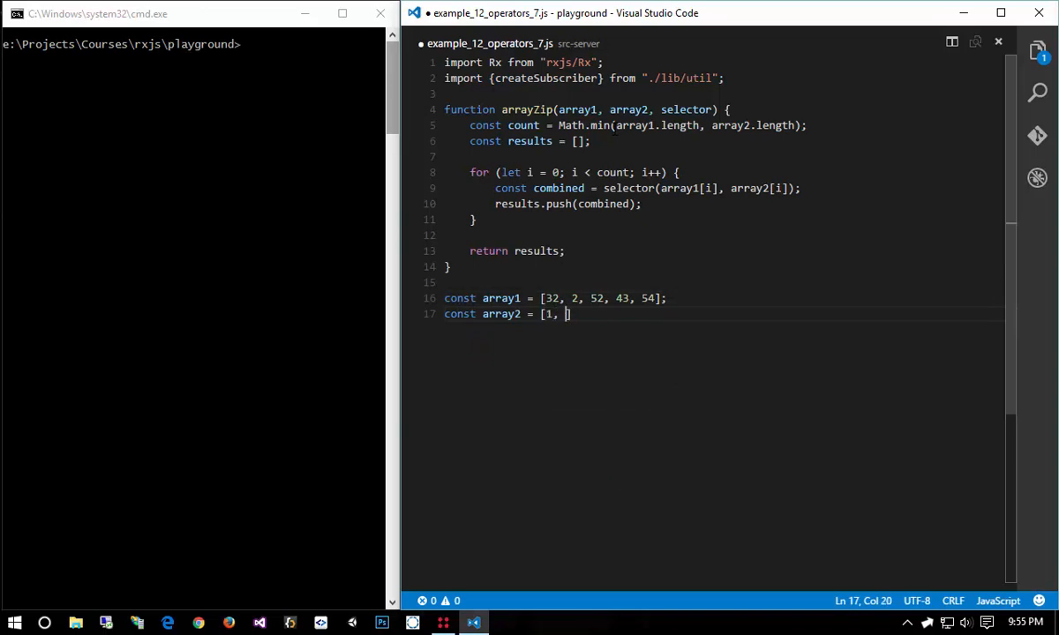
type("0, 42")
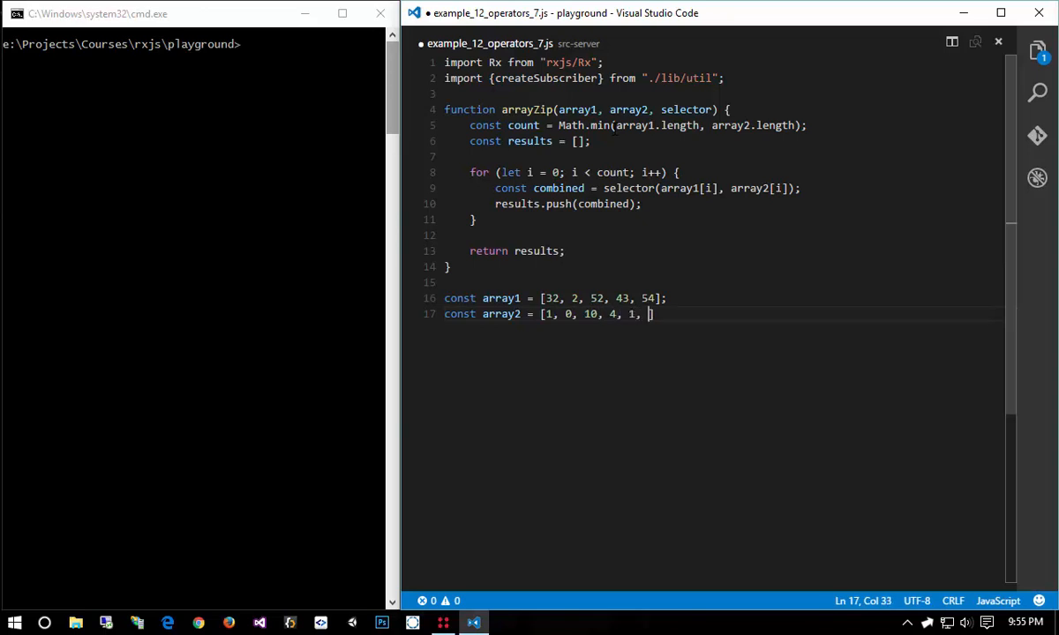
type("4, 1, 6, 2")
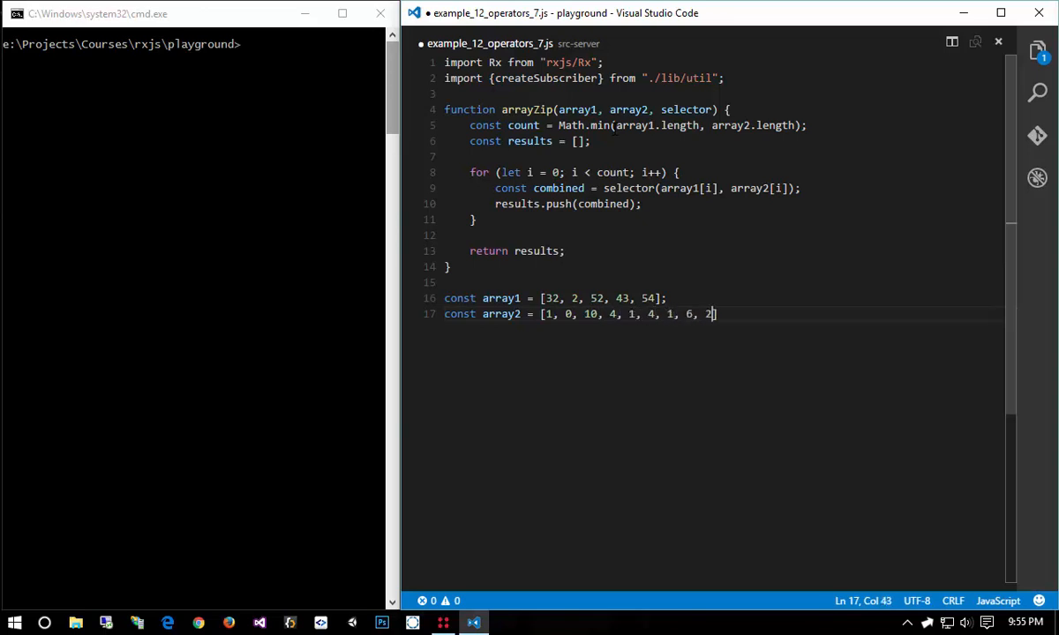
type(", 4];")
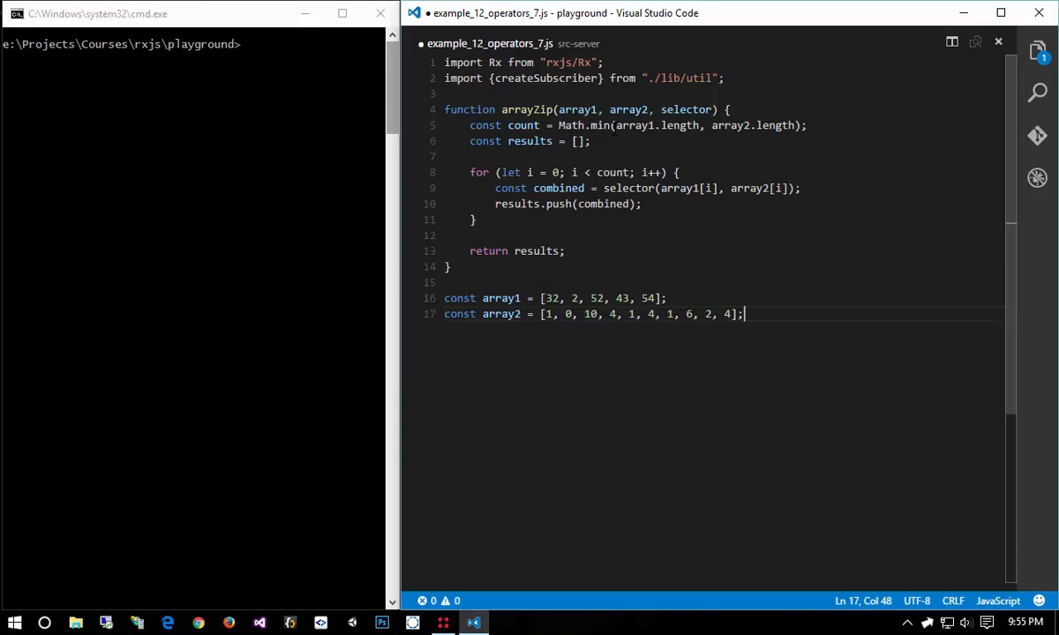
- Store arrayZip(array1, array2) in results and log it to the console
type("const resu")
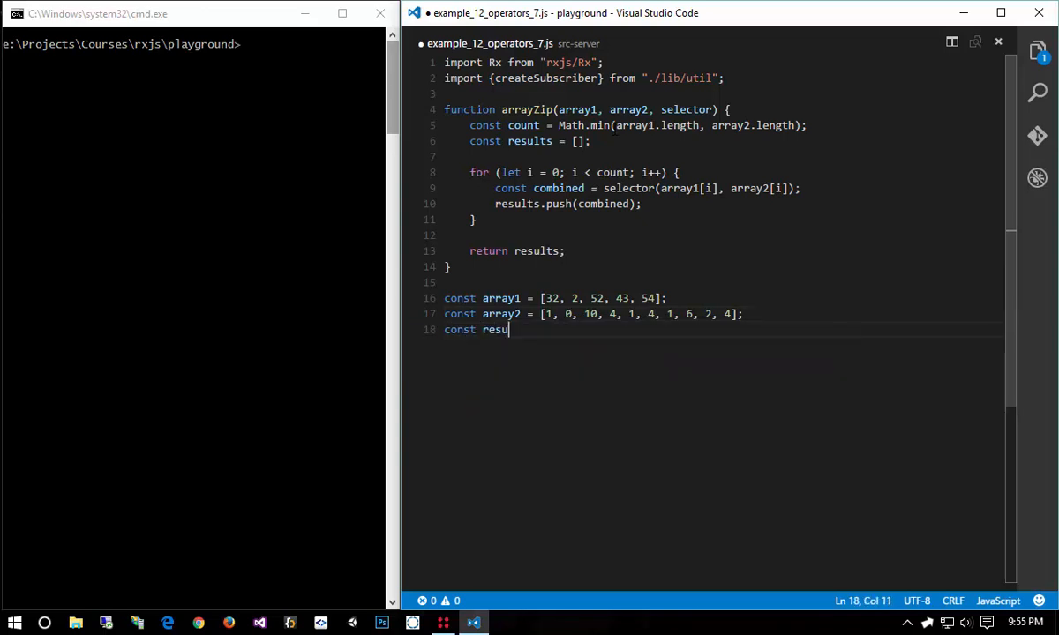
type("lts = arrayuZ")
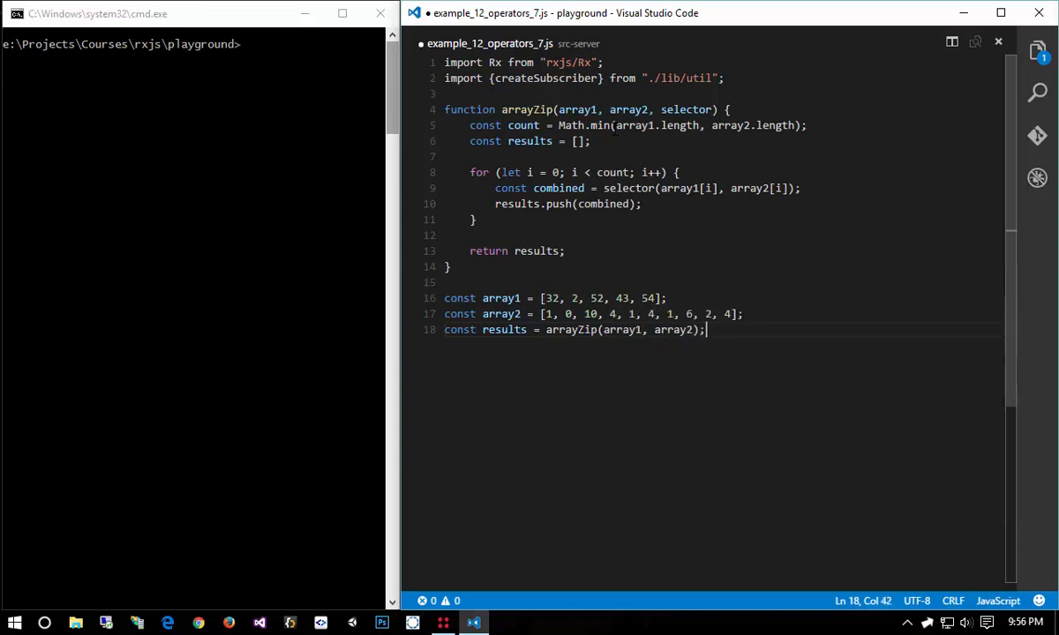
type("console.log(results);")
left_click(194, 44)
type("npm run nodemon build/example_12_operators_7")
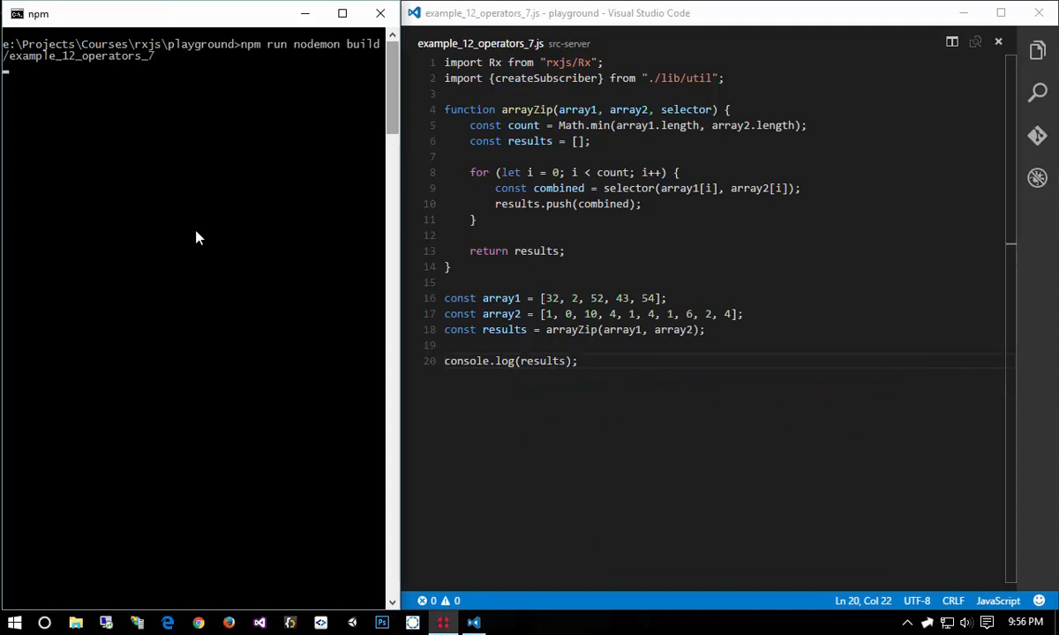
- Pass a (left, right) => left * right selector to arrayZip, producing [32, 0, 520, 172, 54]
key("enter")
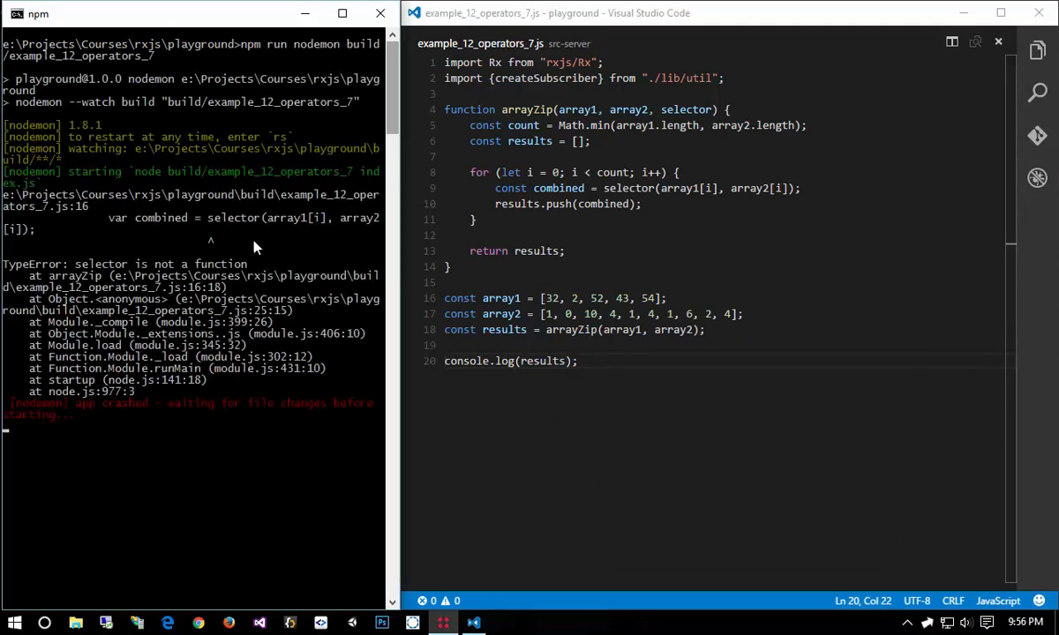
double_click(628, 188)
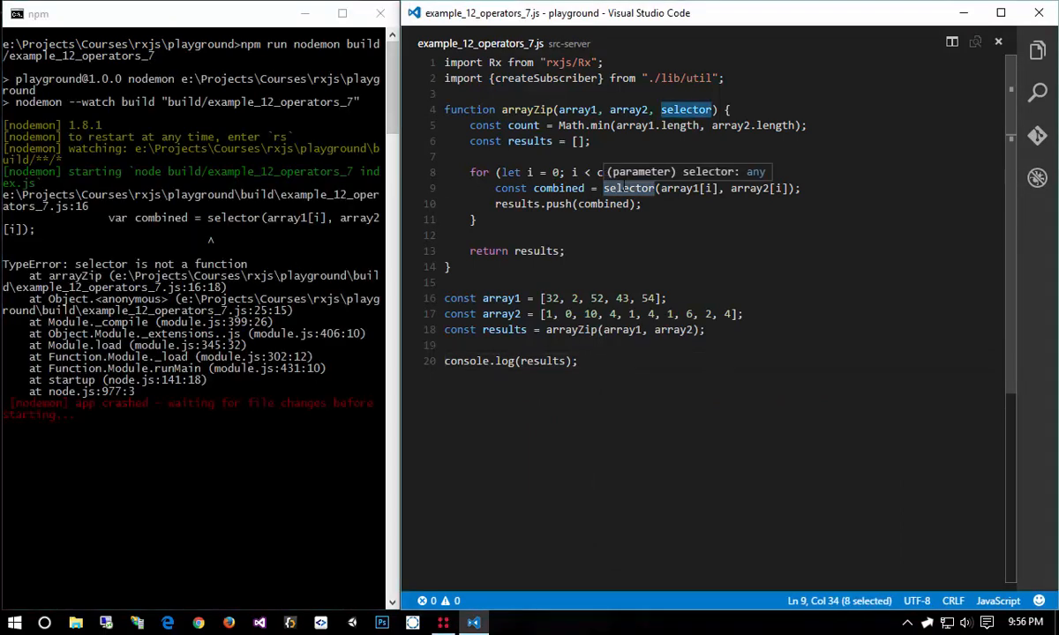
left_click(695, 329)
type(", (left, right) => left * right")
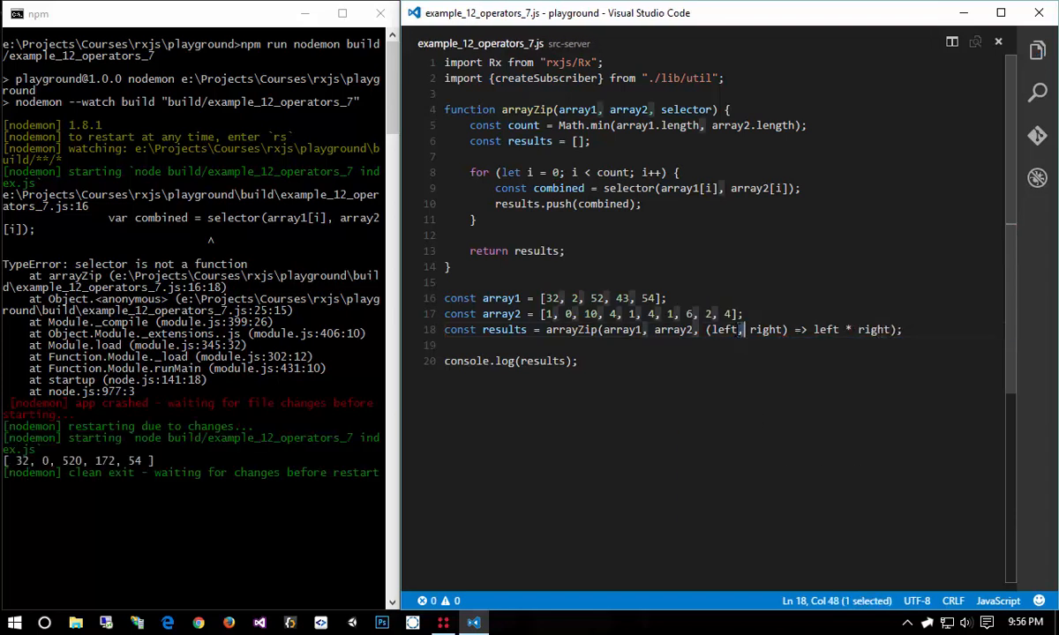
double_click(765, 329)
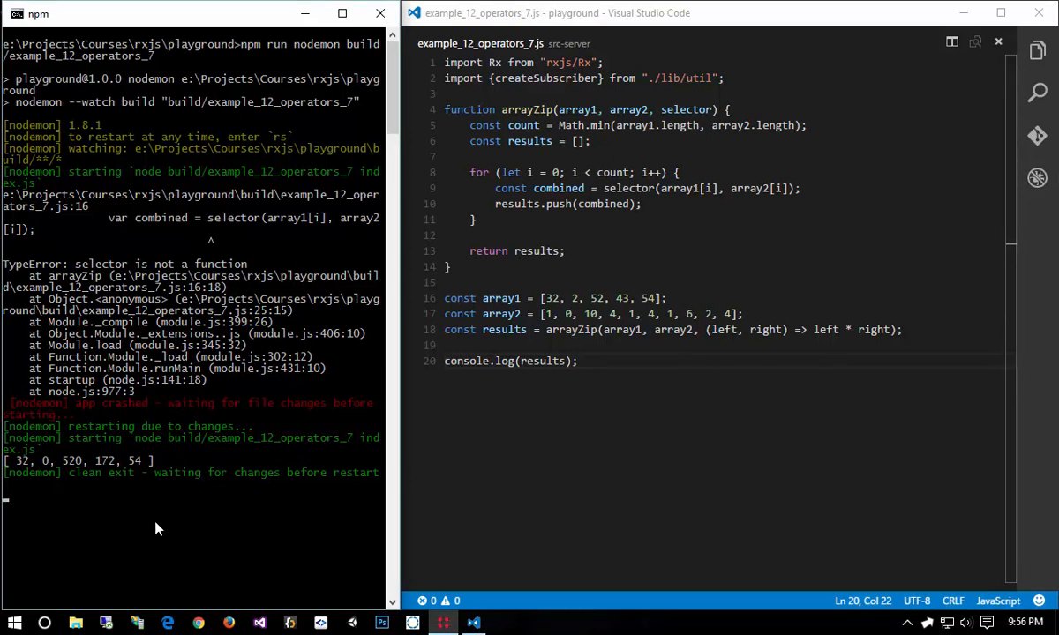
- Comment out every line of the arrayZip example and add blank lines below it
key("ctrl+a")
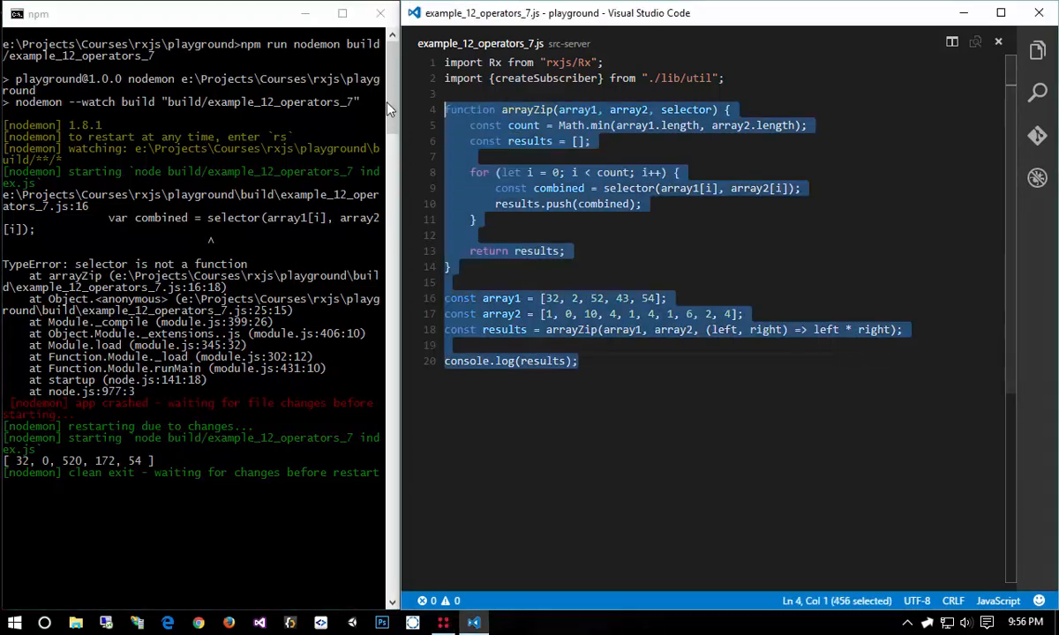
key("ctrl+/")
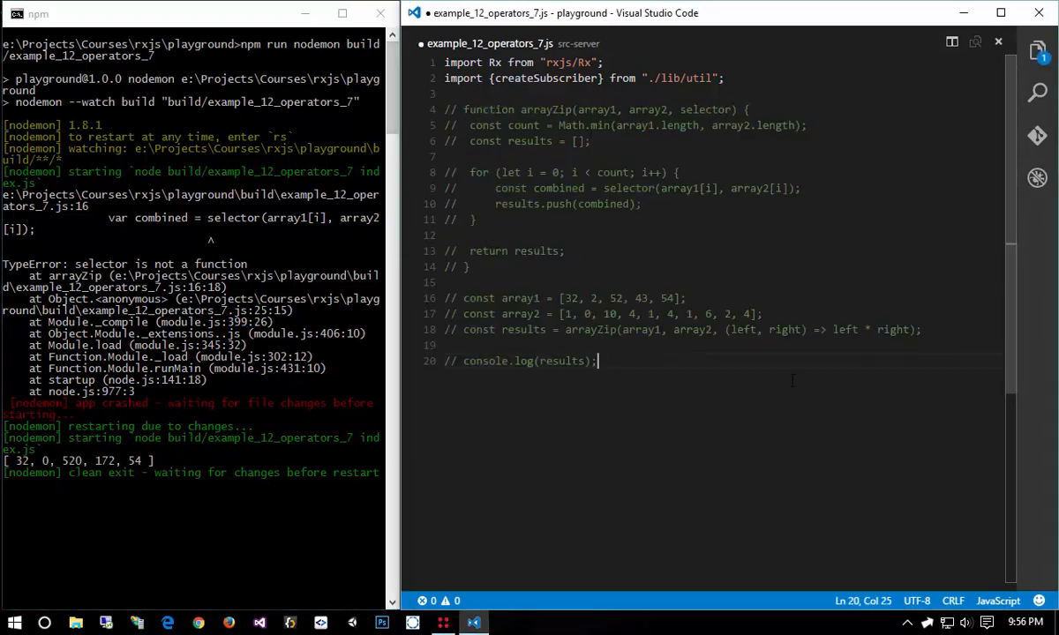
key("enter")
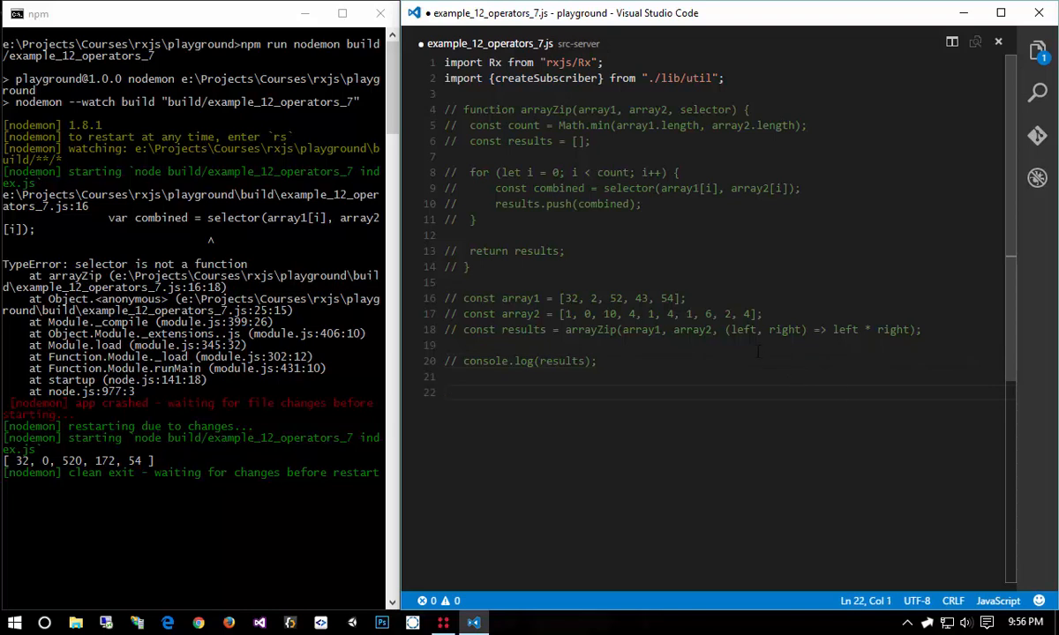
scroll("down", 3)
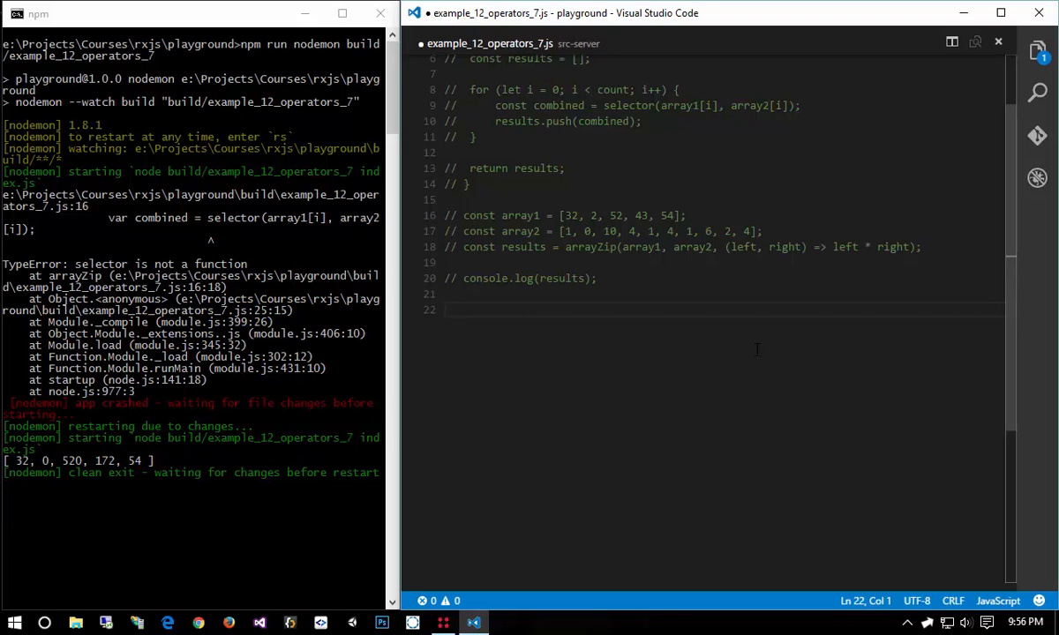
- Zip Rx.Observable.range(1, 10) with a 500 ms interval into `item: ${left}` template strings
type("Rx.Observable")
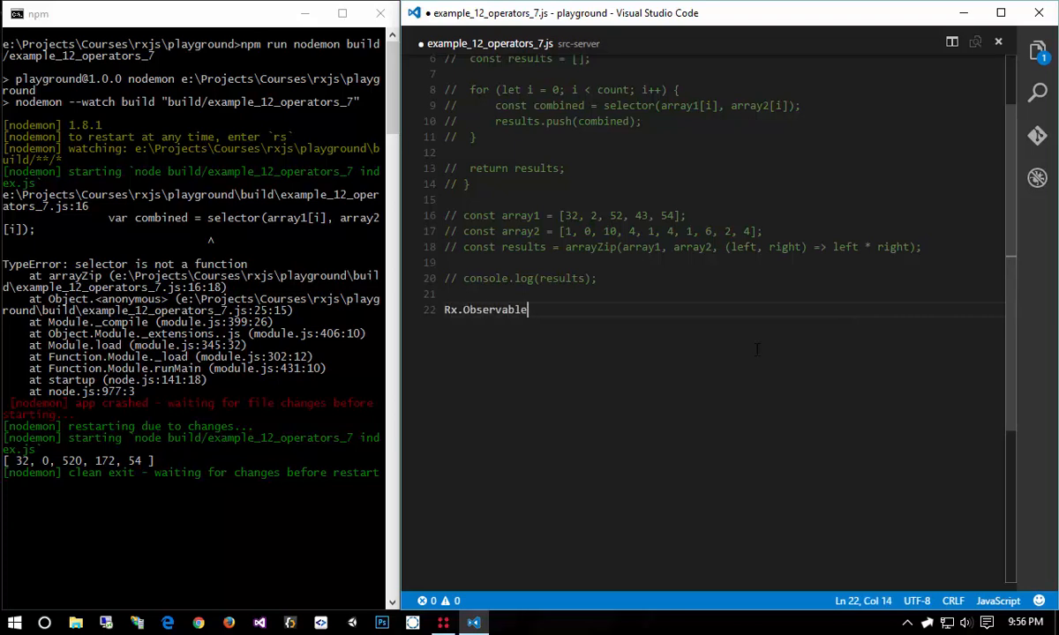
type(".range()")
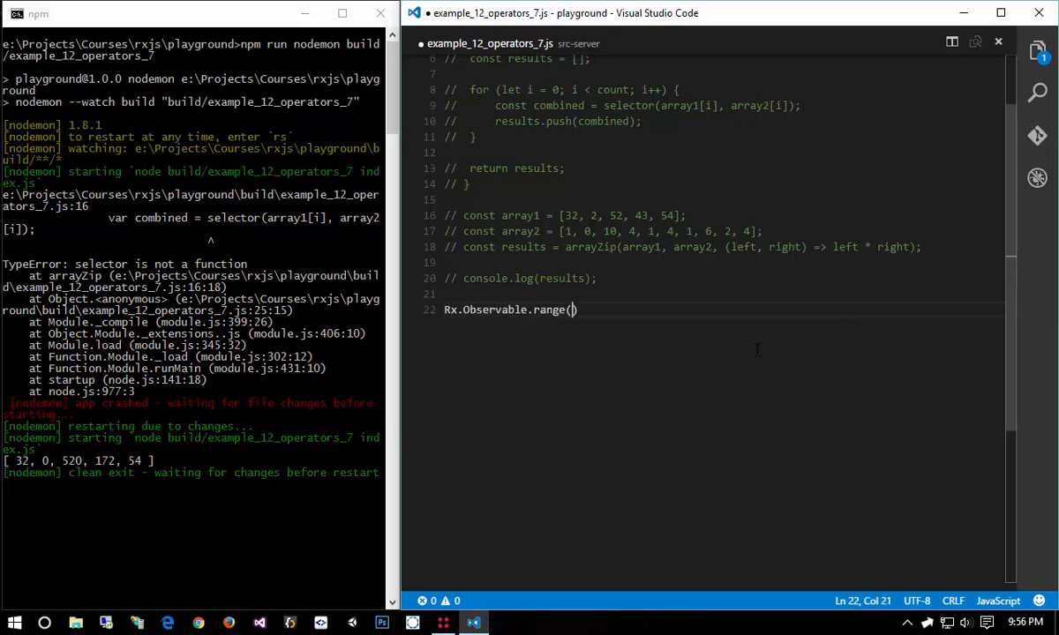
type("1, 10)")
type(".zip(Rx.Observable.")
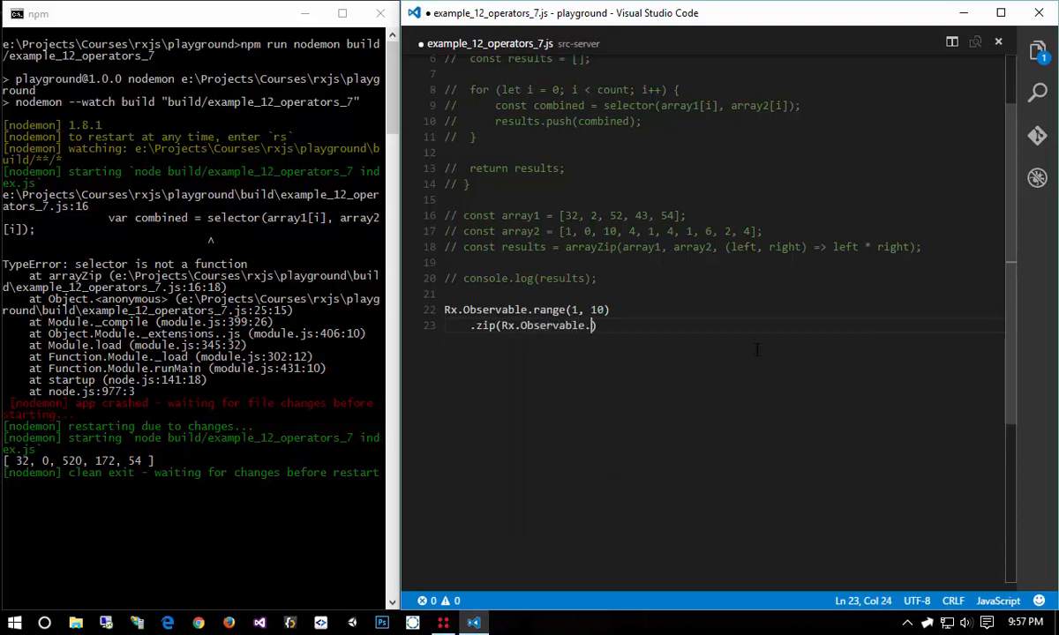
type("interval(500)")
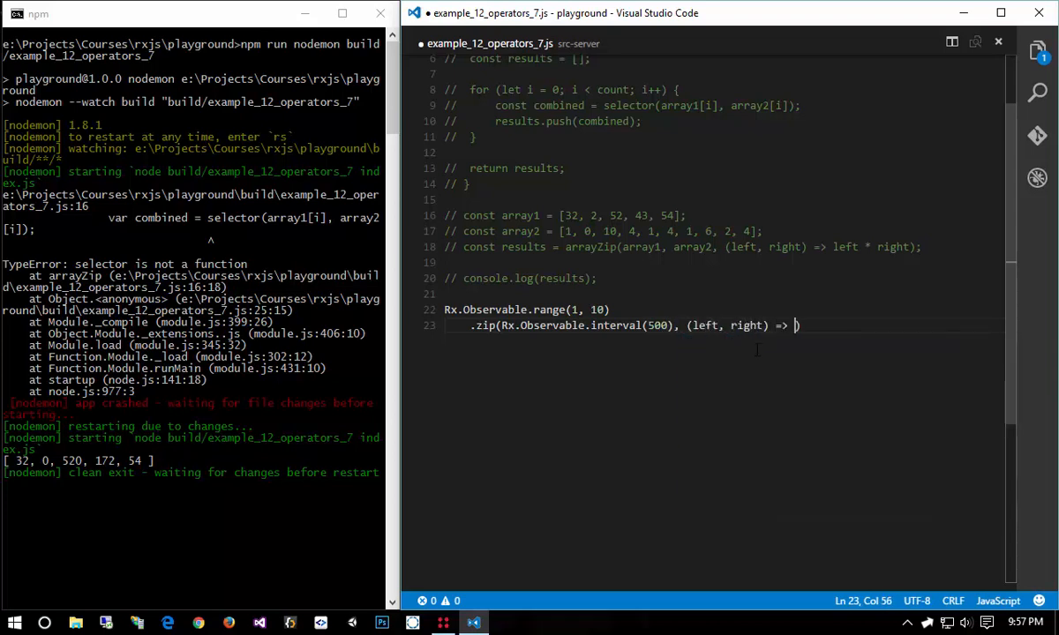
type("`$")
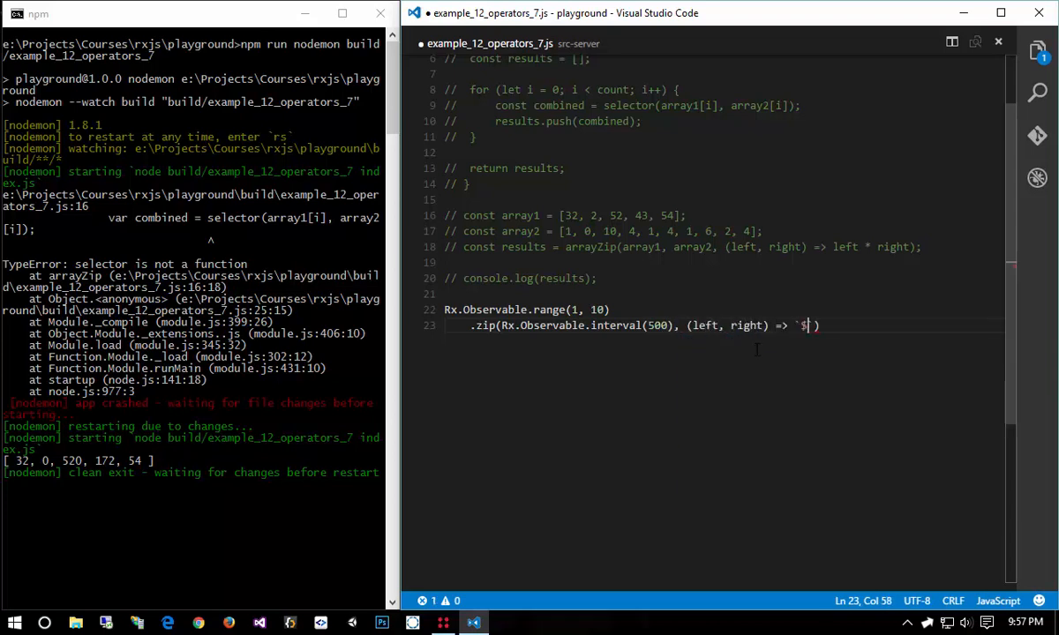
type("{}")
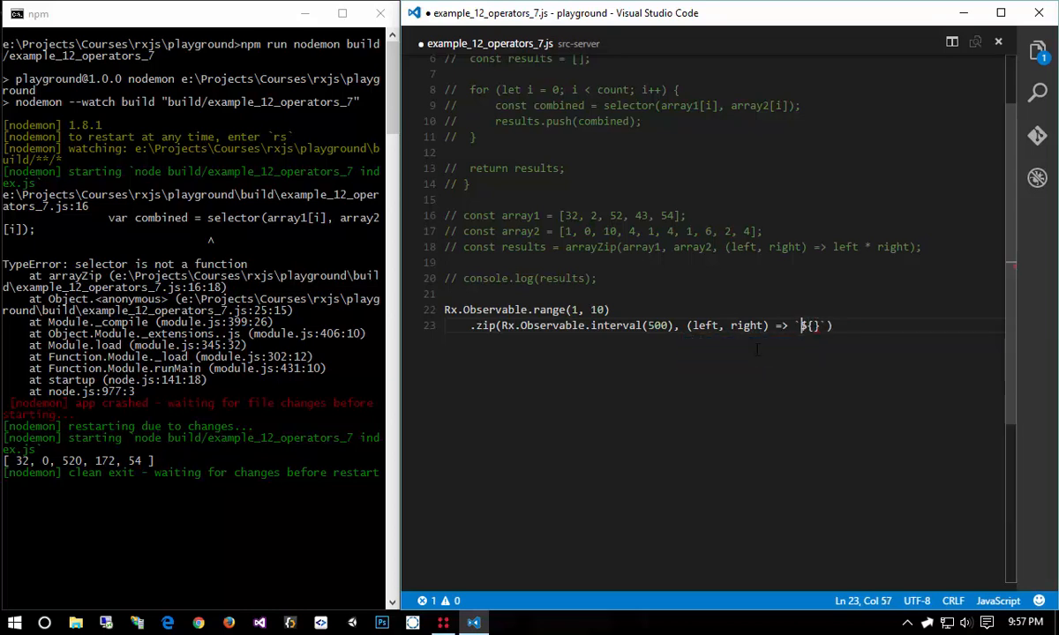
type("item: ${left")
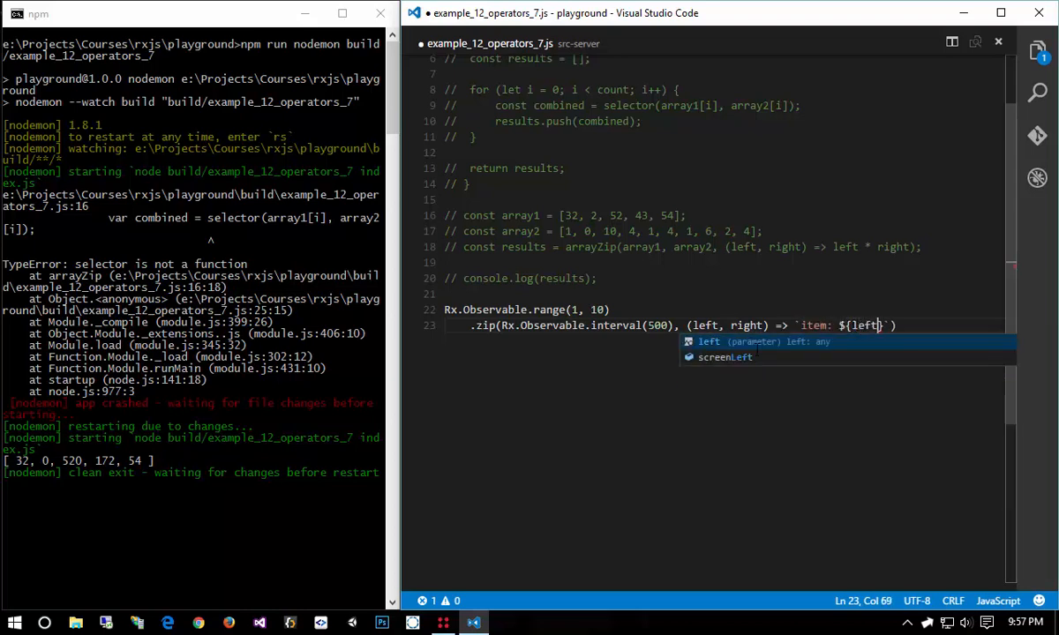
type("}, at ${right * 500")
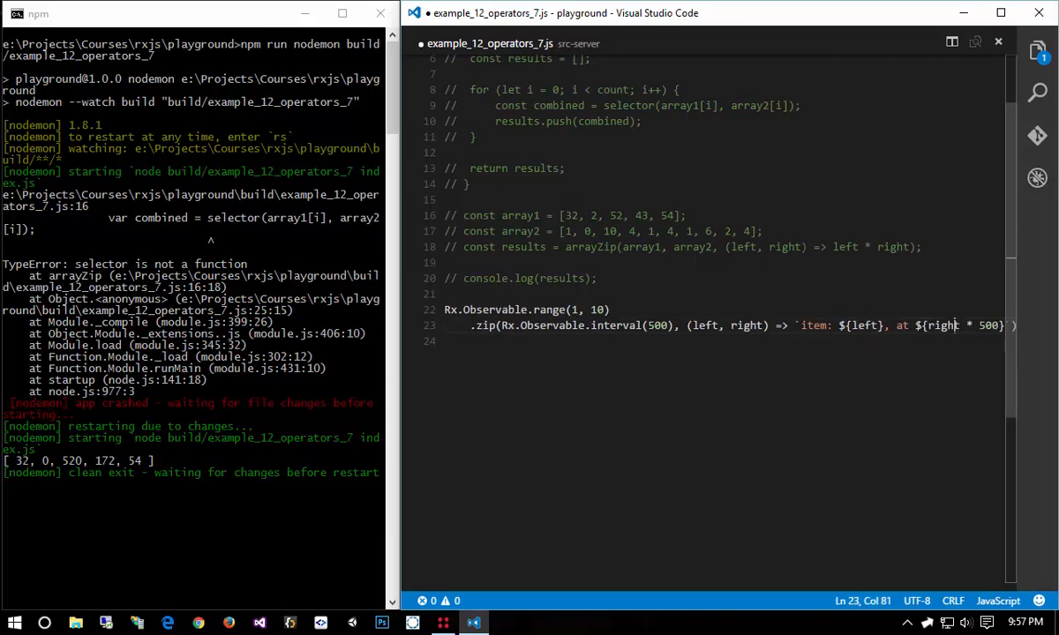
- Subscribe the zipped stream with createSubscriber("zip")
double_click(746, 326)
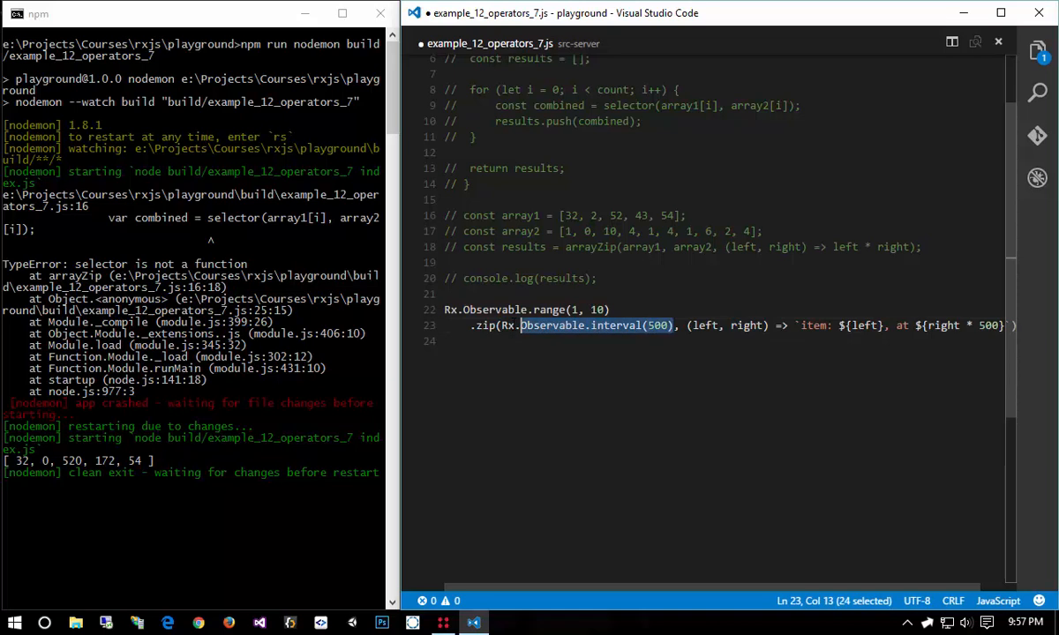
type(".s")
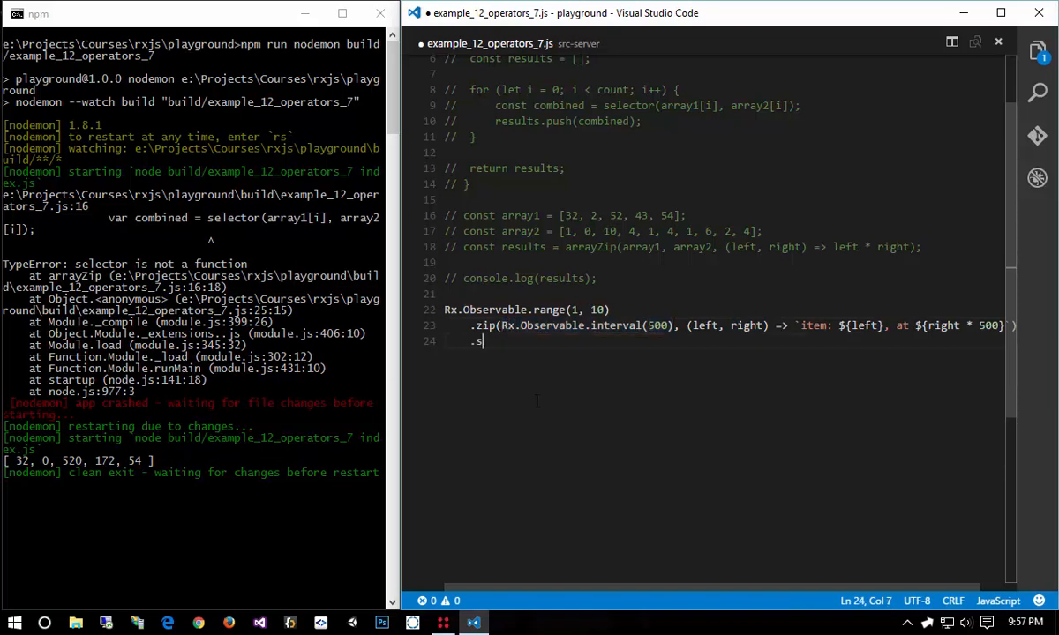
type("ubscribe()")
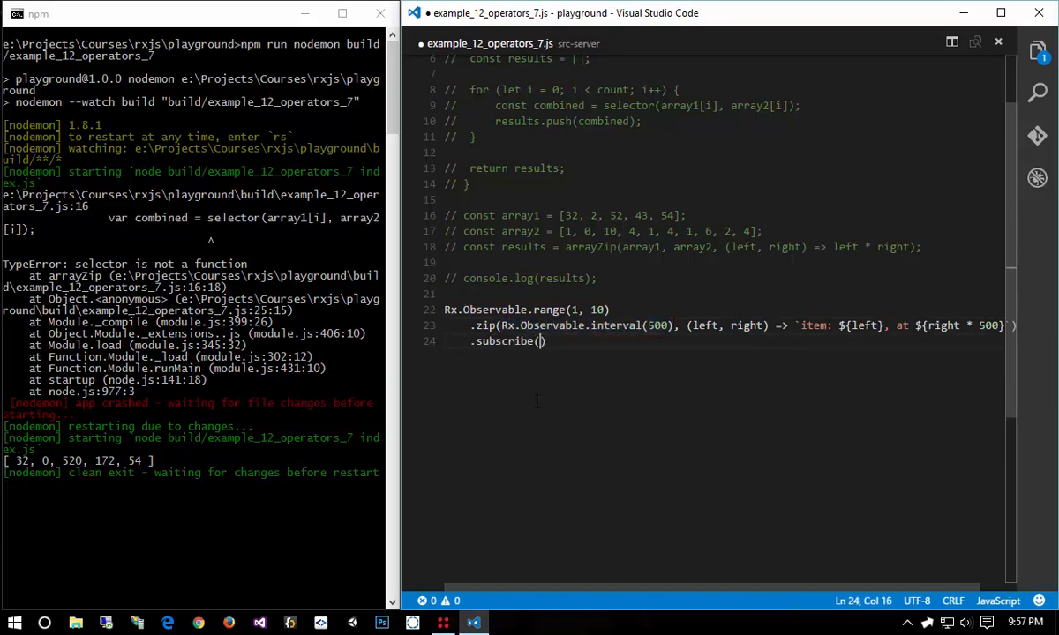
type("createSubscriber(\"zip")
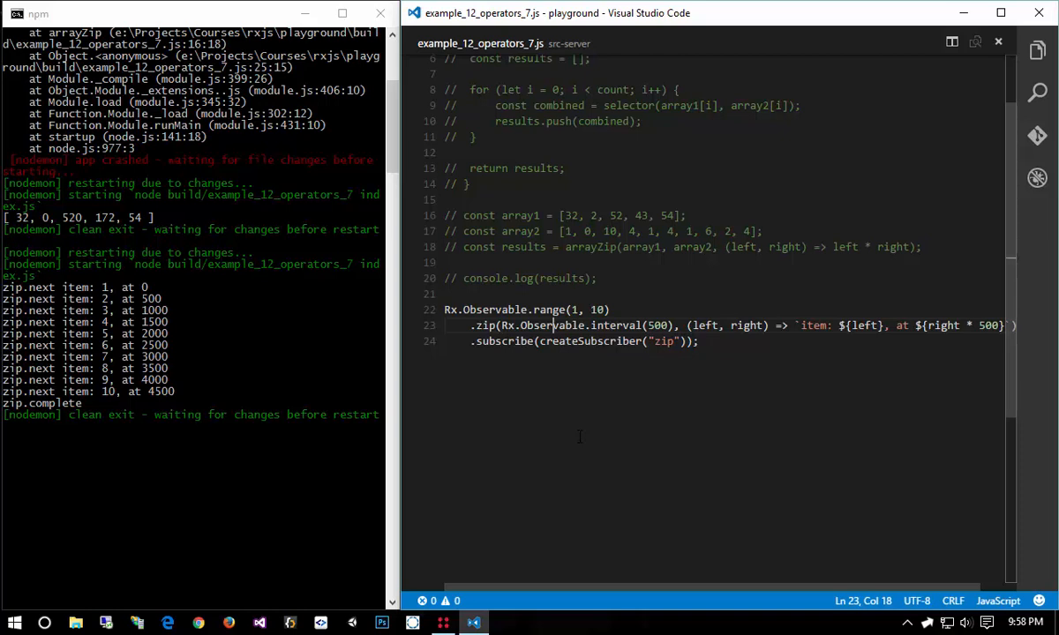
- Run the zip example, logging items 1–10 at 500 ms steps, then zip.complete
key("enter")
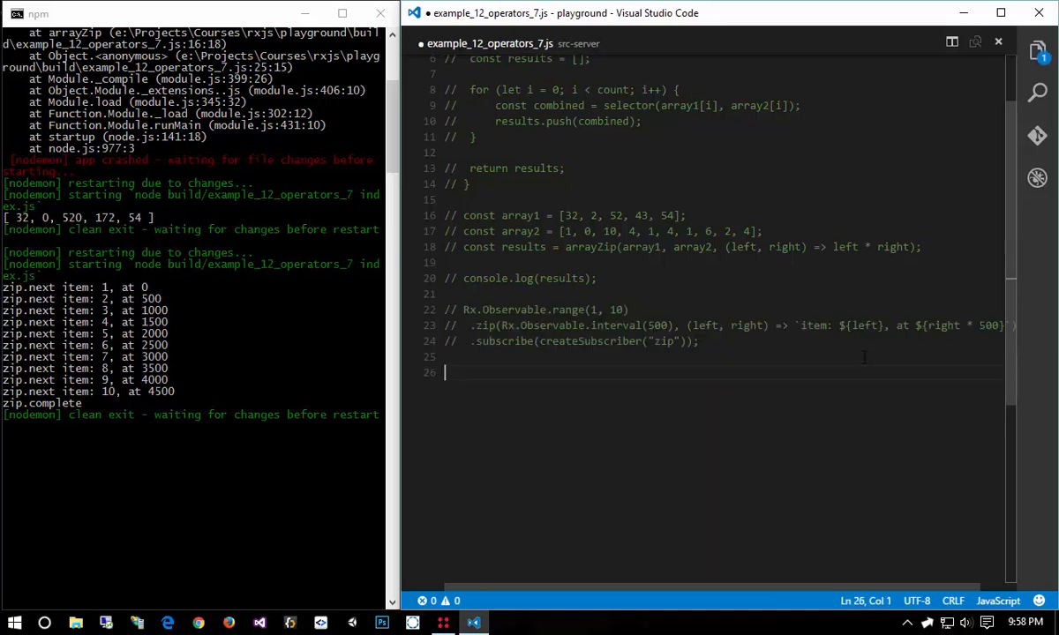
- Write Rx.Observable.interval(1000).withLatestFrom(Rx.Observable.interval(500)) subscribed with createSubscriber("withLatestFrom")
type("Rx.Observ")
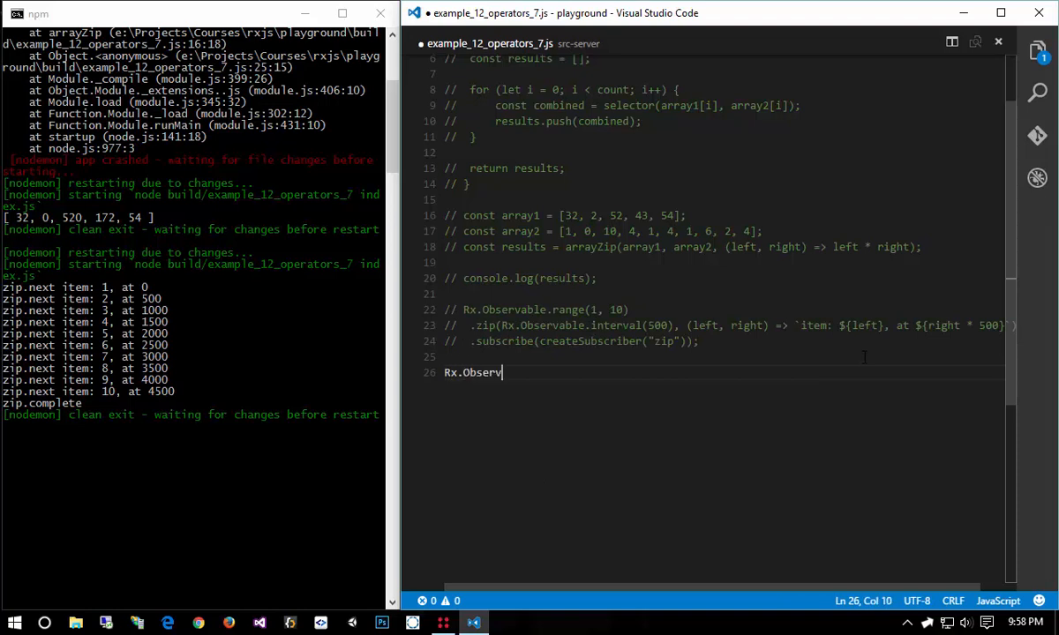
type("able.")
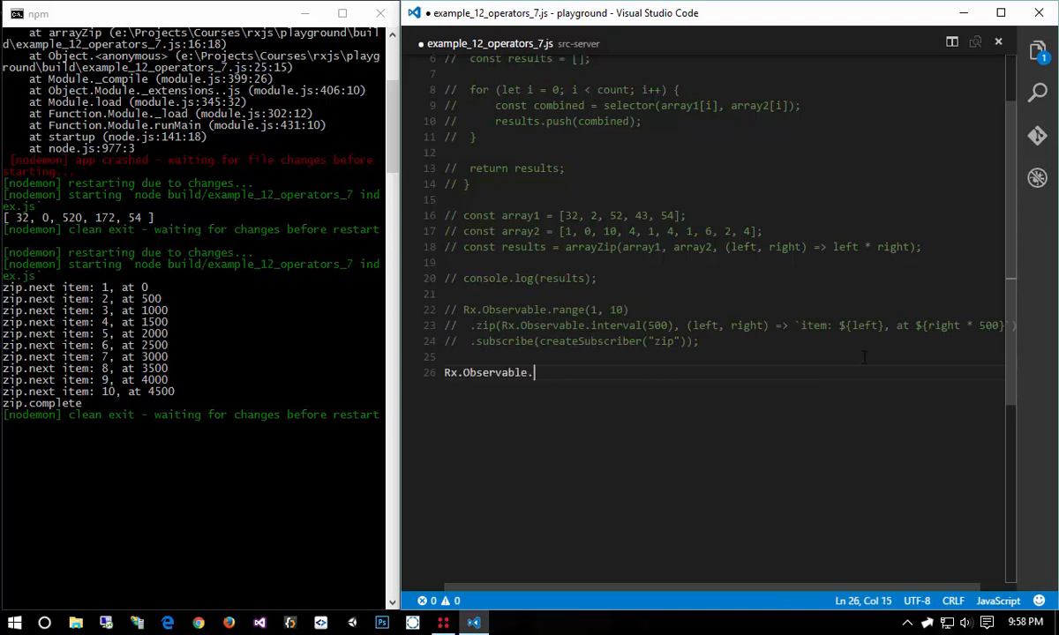
type("interval(10)")
type(".withLate")
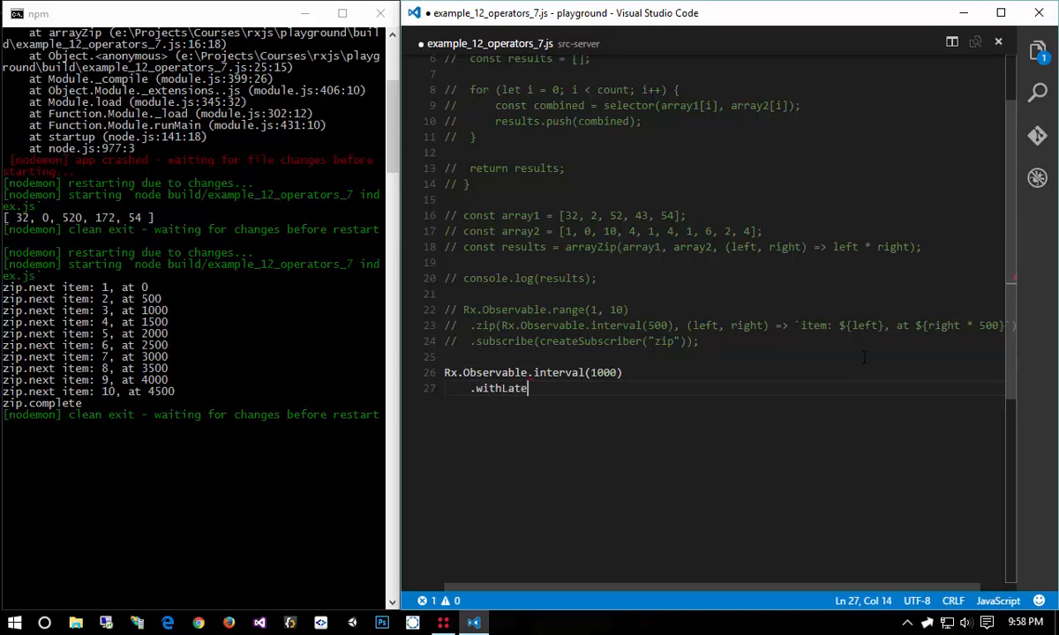
type("stFrom()")
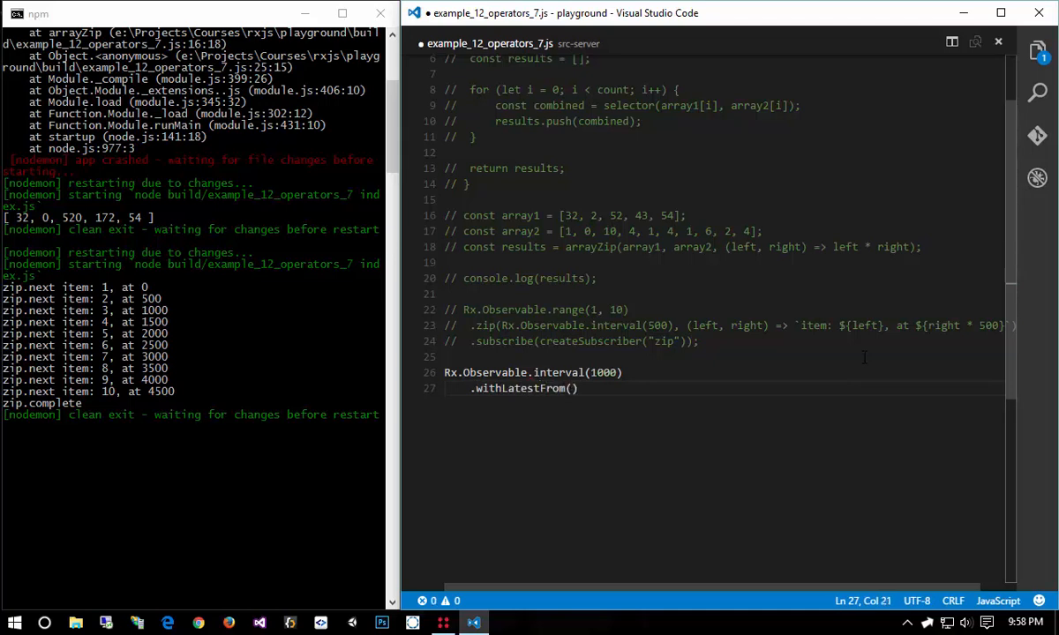
type("Rx.Observable.interval(500")
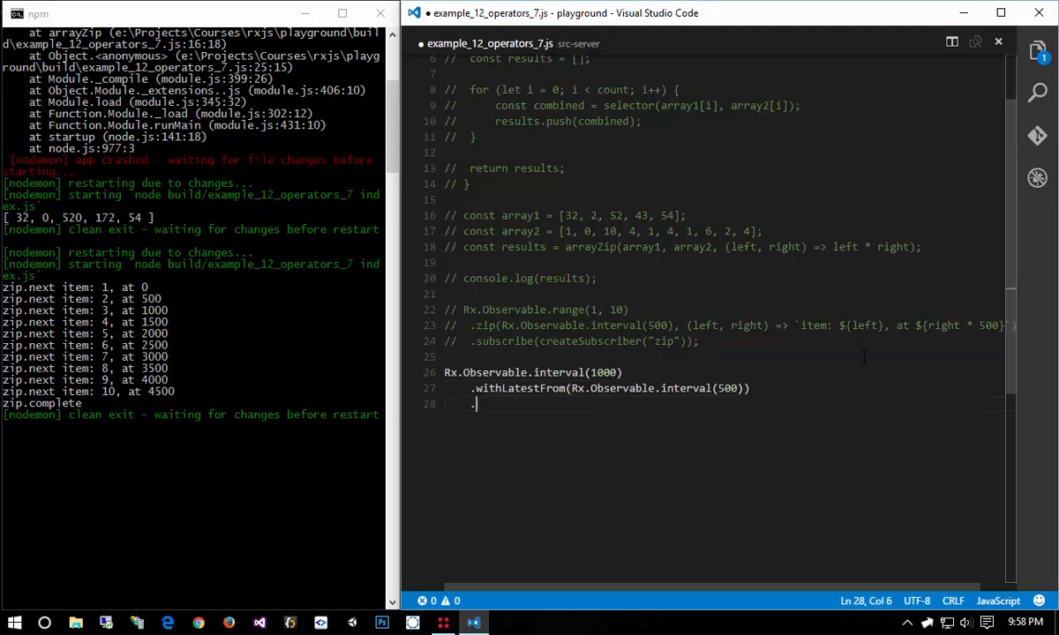
type(".subscribe(createSubscriber(")
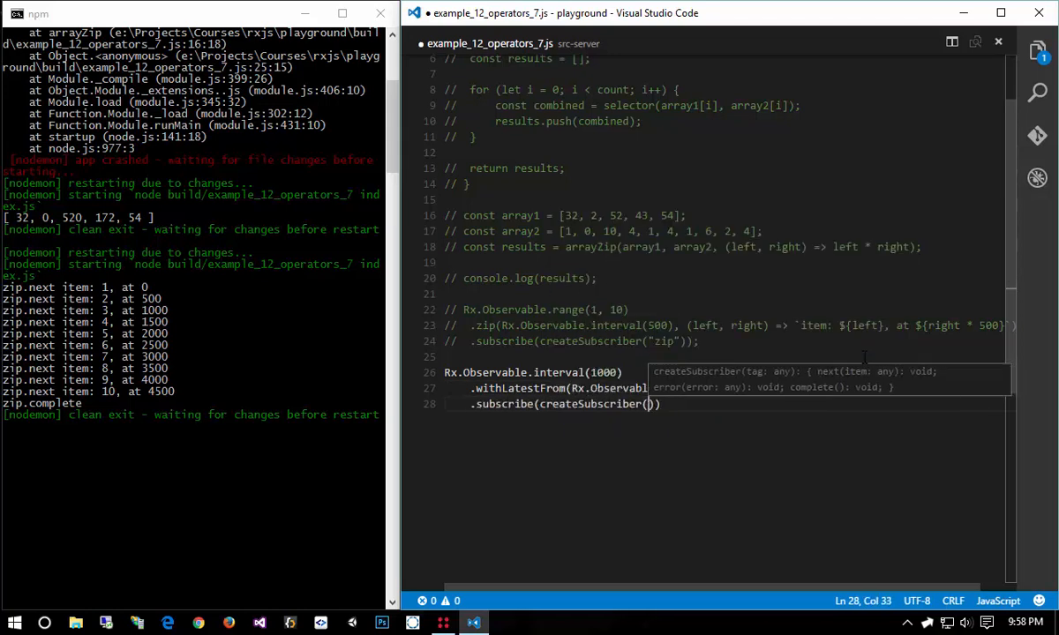
type("withLatestFrom\"")
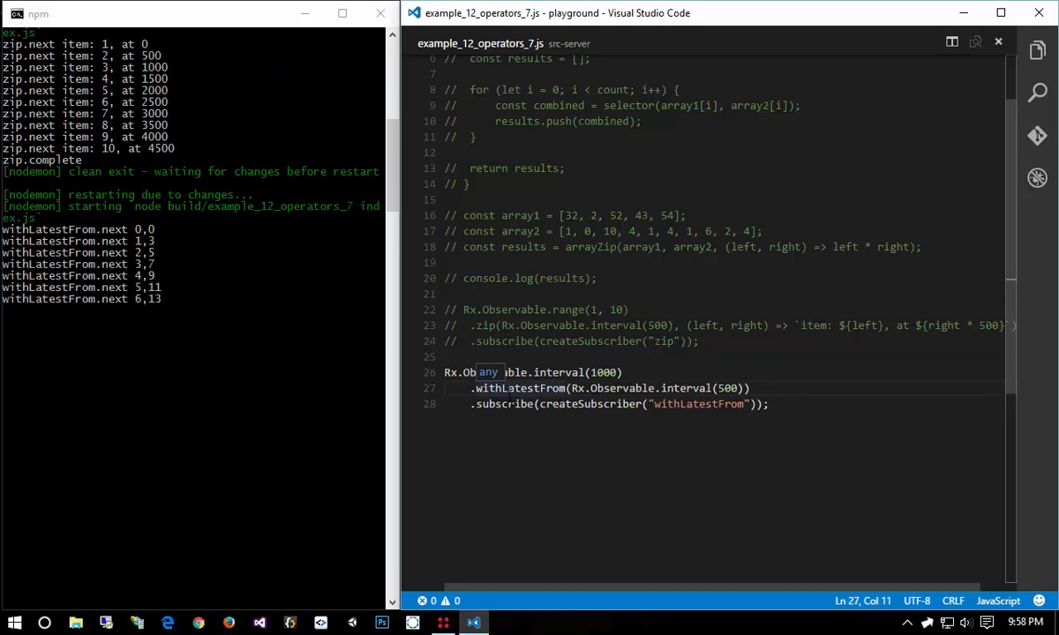
triple_click(532, 371)
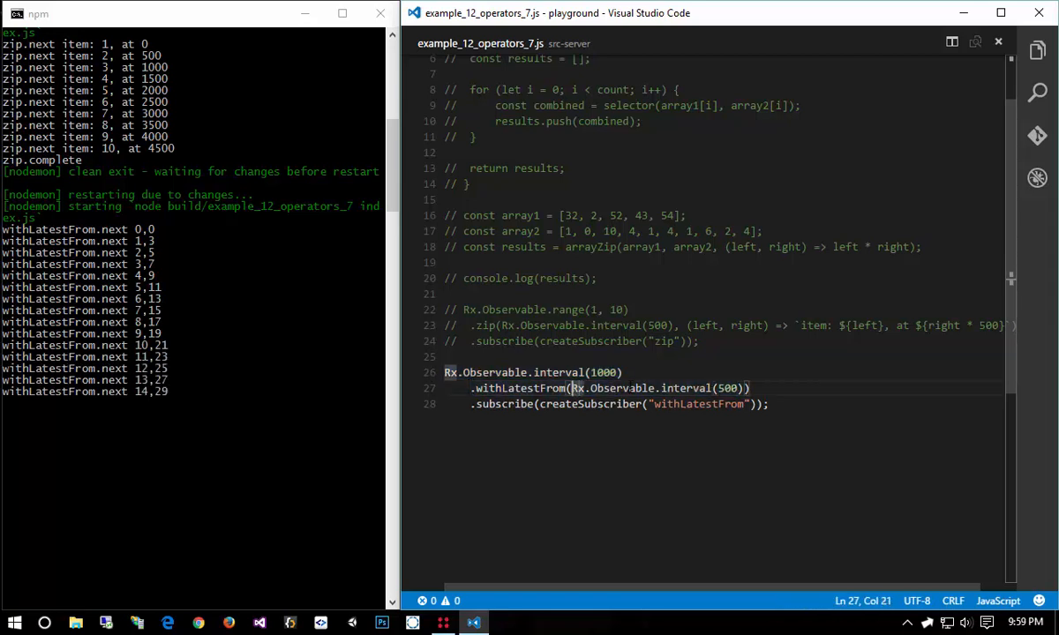
left_click_drag(572, 389, 741, 388)
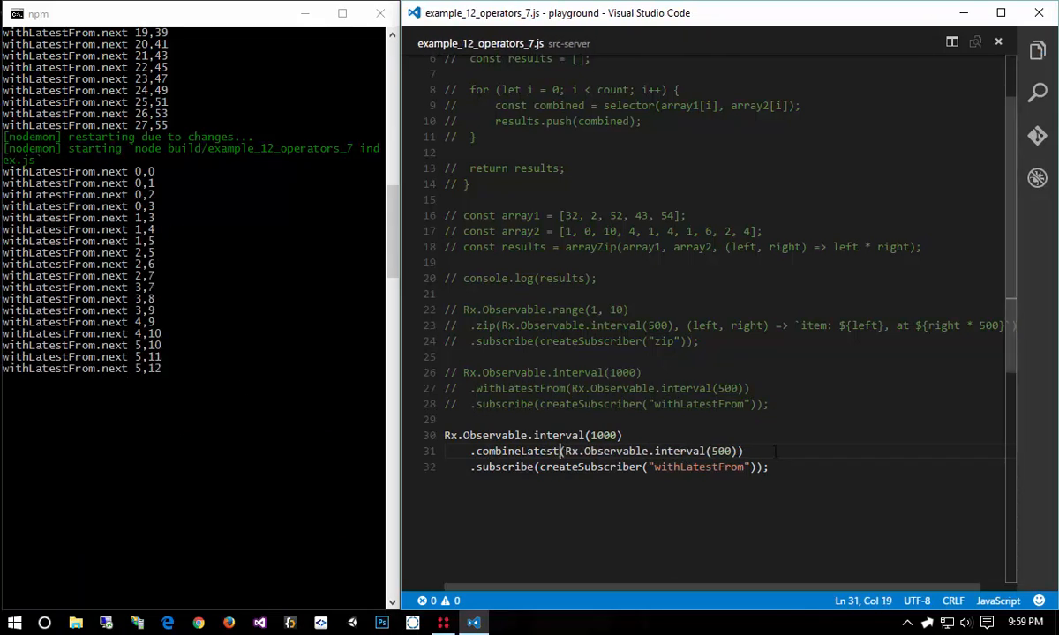
- Add .take(5) to the combineLatest interval chain so it emits five value pairs
type("/.t")
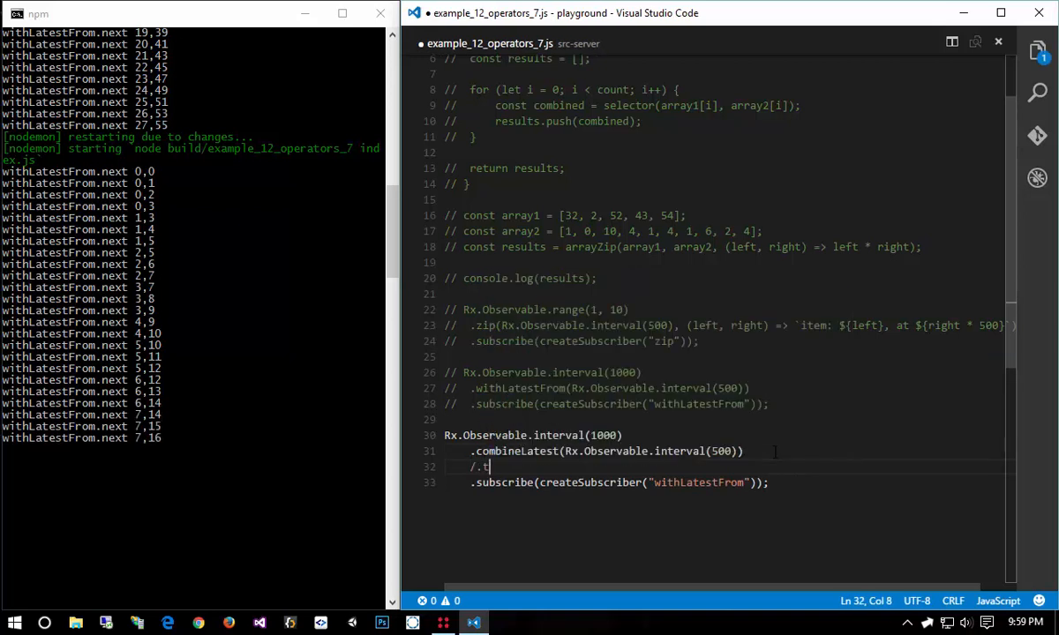
type("ake(5);")
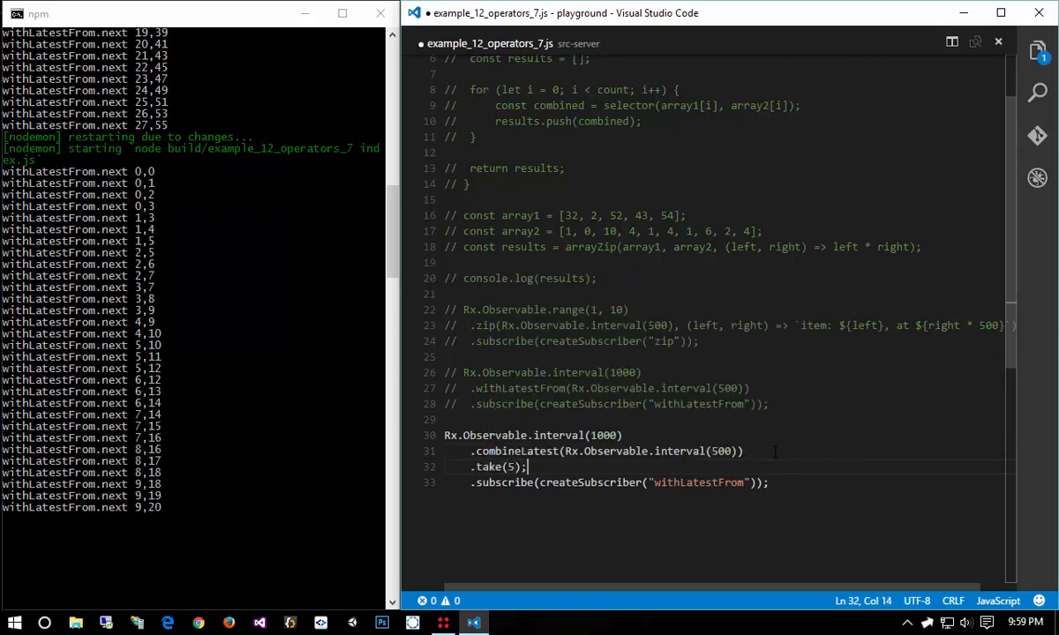
key("Backspace")
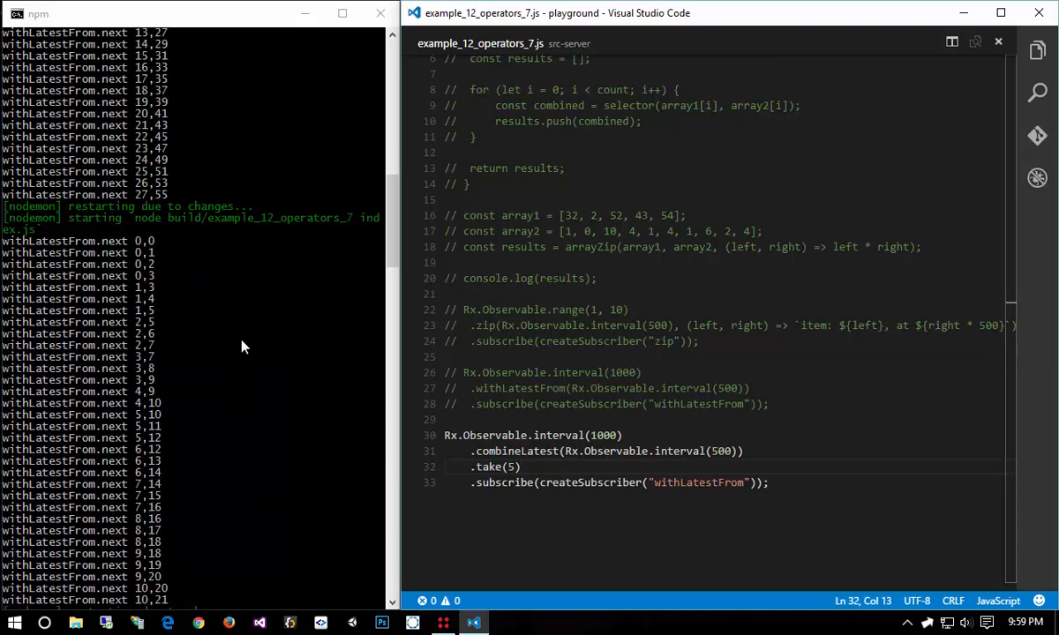
right_click(242, 344)
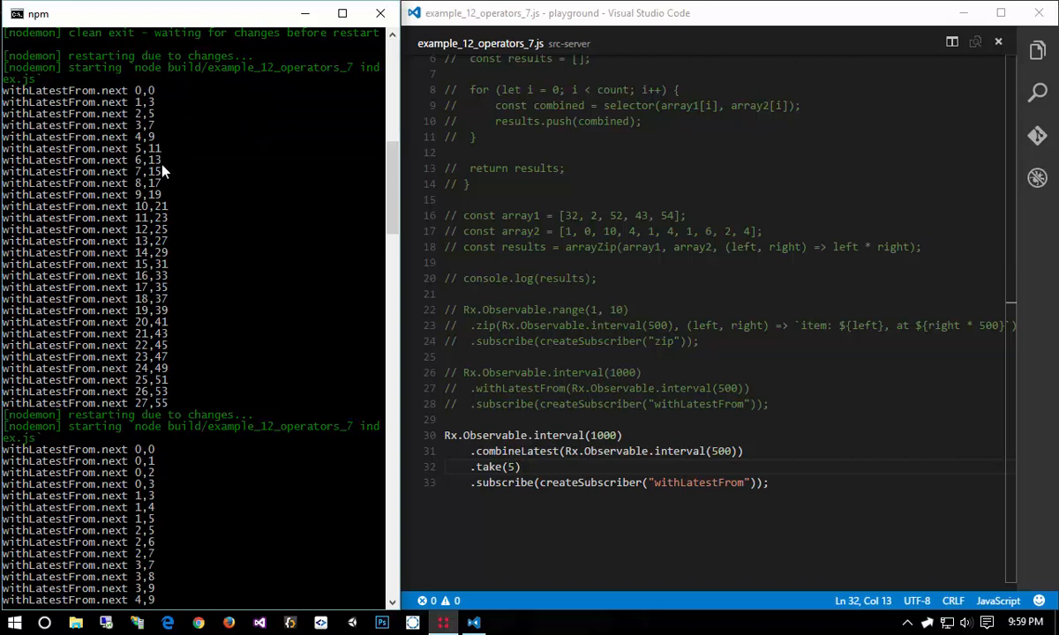
mouse_move(169, 97)
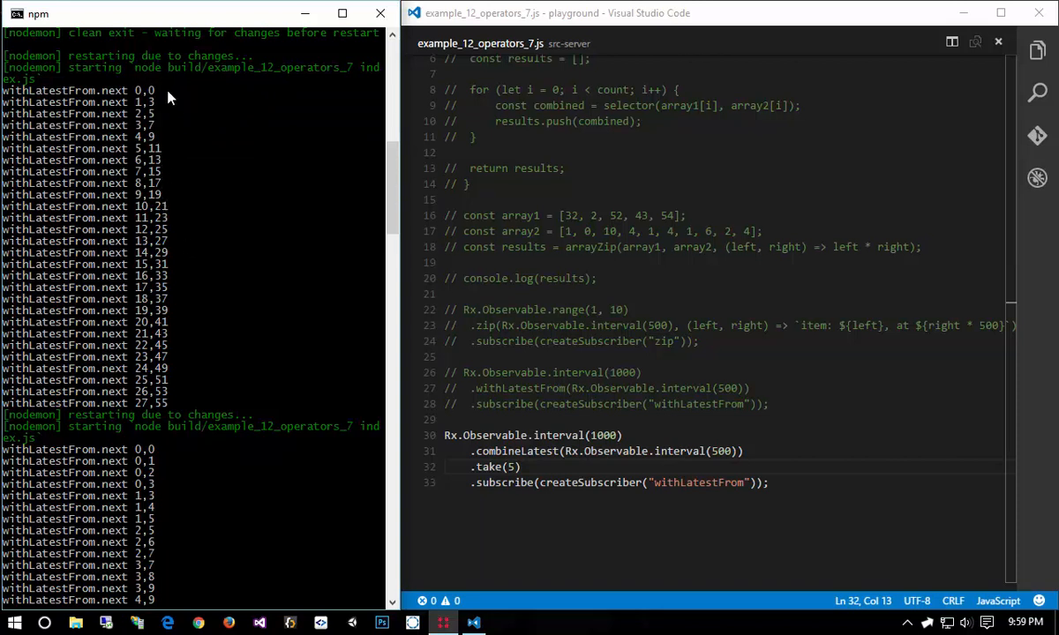
double_click(720, 451)
type(", ")
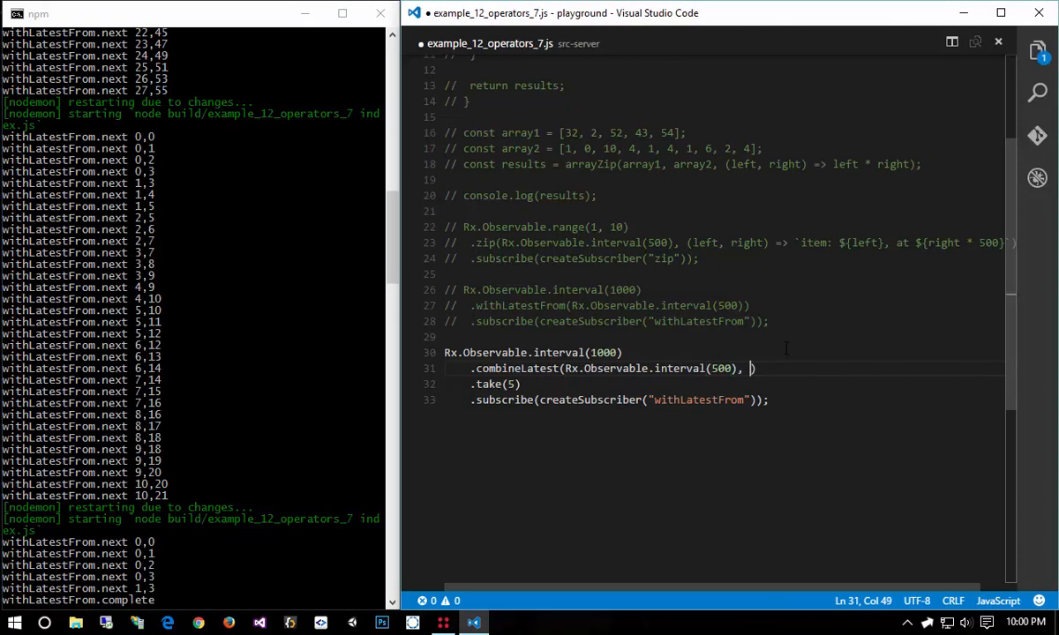
- Give combineLatest a (left, right) => left * right selector multiplying both values
type("(left, right")
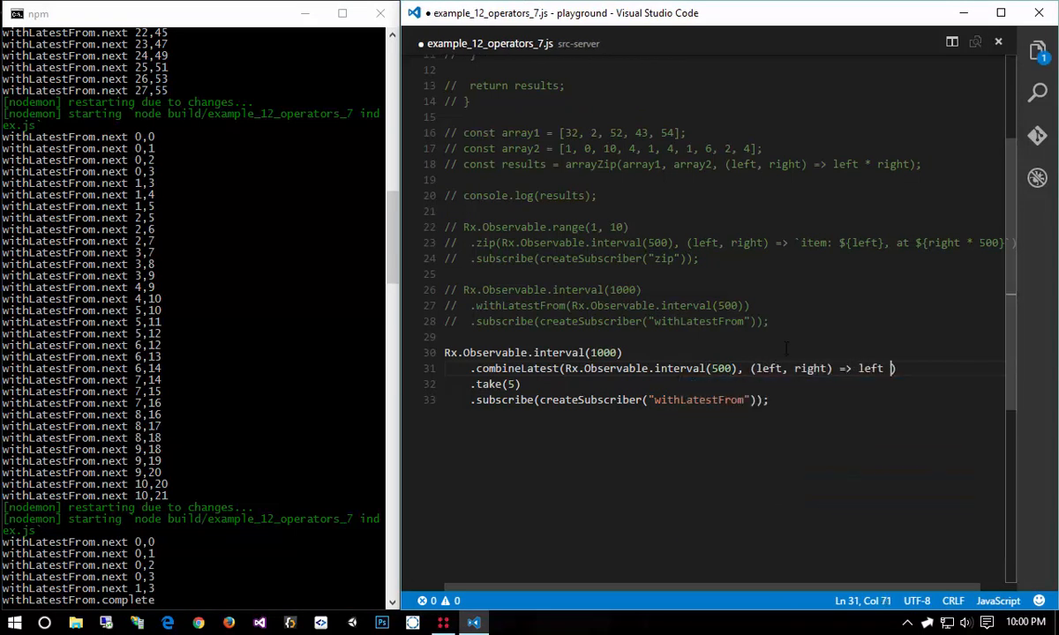
type("* right)")
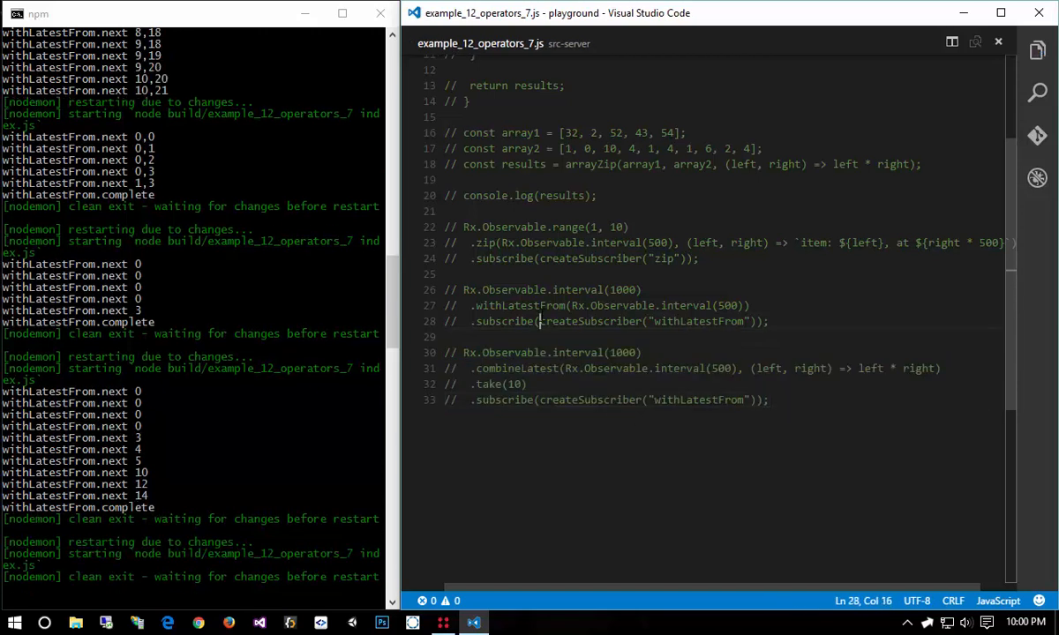
- On a new line, type const currentUser$ = new Rx.BehaviorSubject({ isLoggedIn: false })
double_click(516, 368)
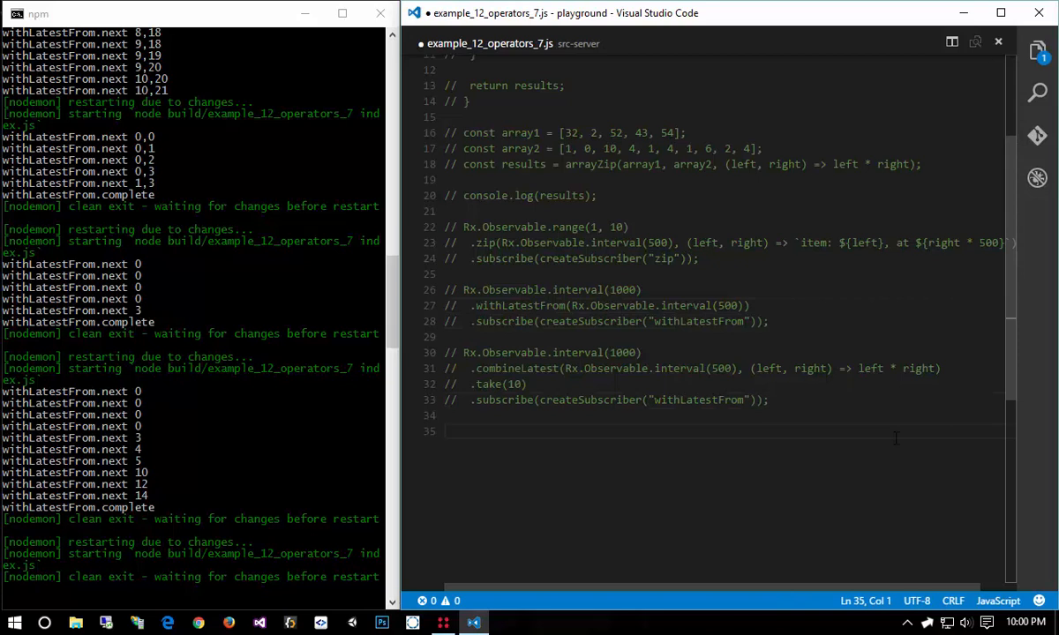
type("const")
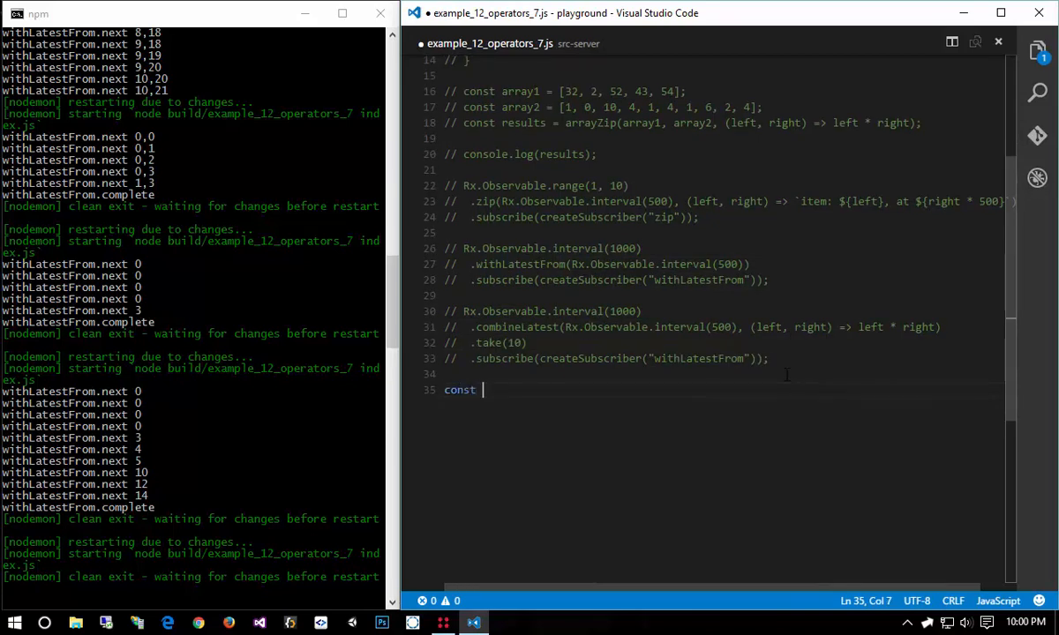
type("u")
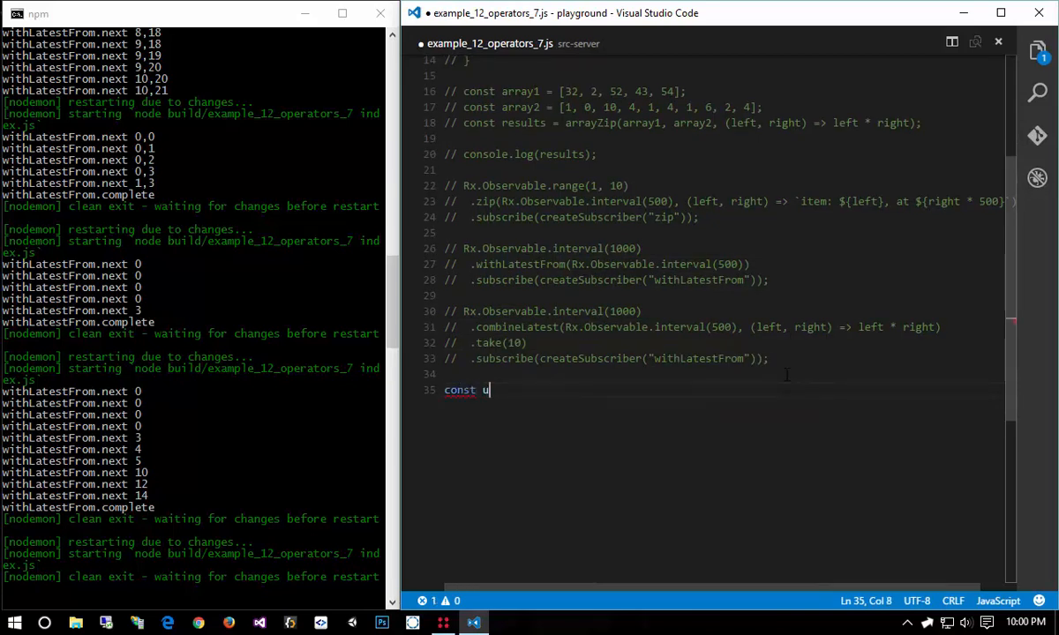
type("currentUser$ = n")
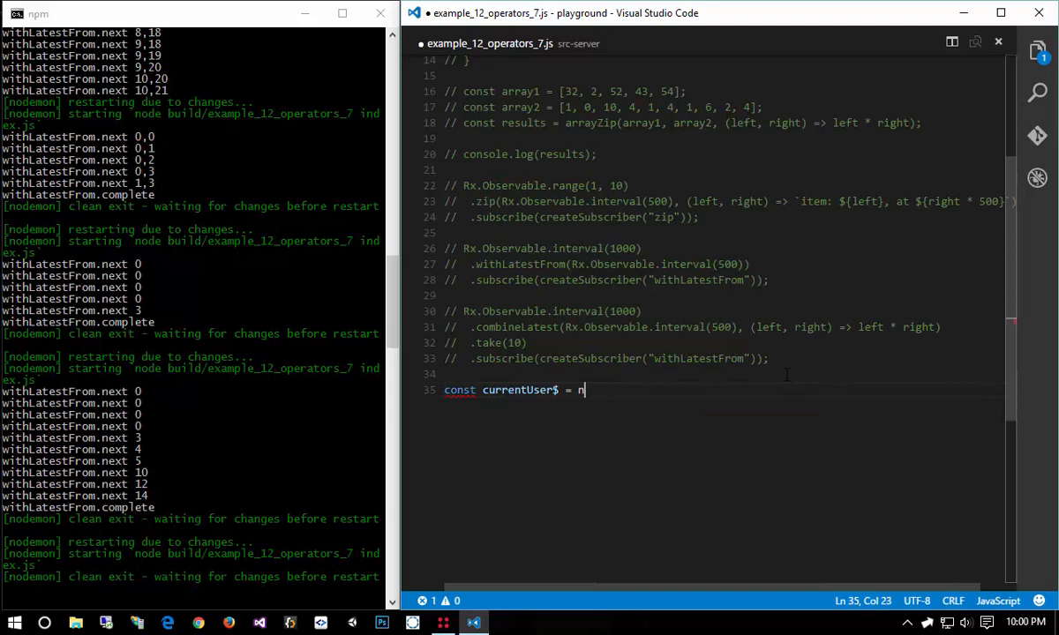
type("ew Rx.Behav")
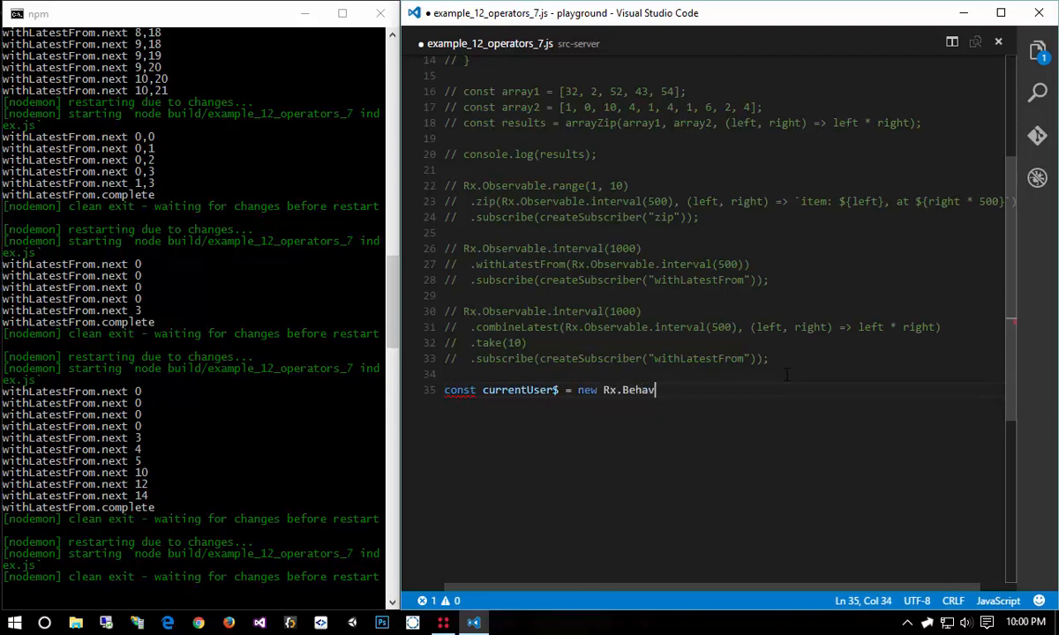
type("iorSubject({isLoggedIn: false});")
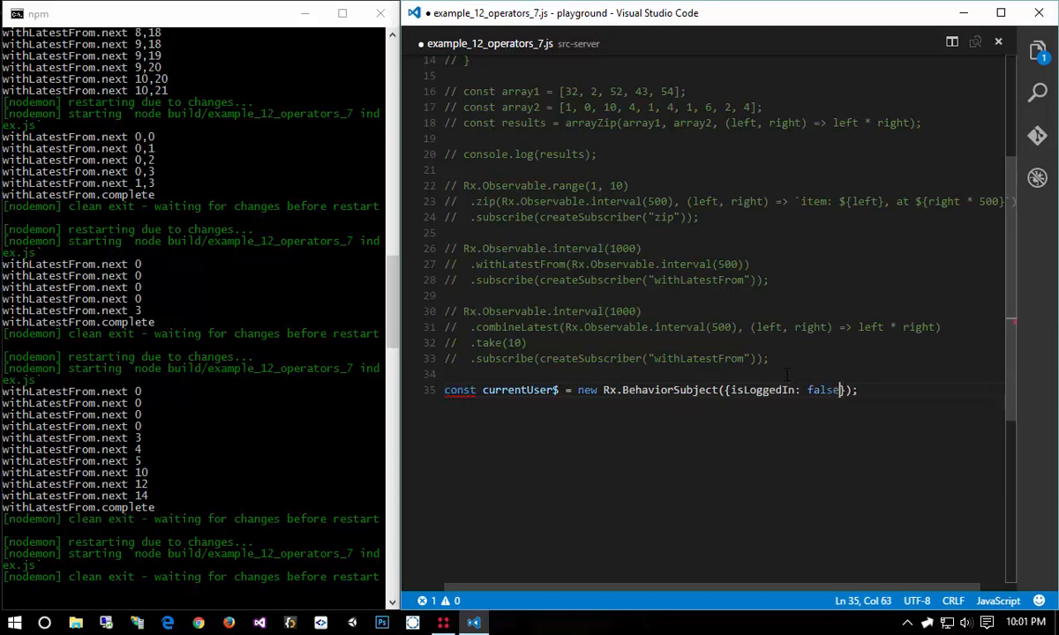
type("\"  \"")
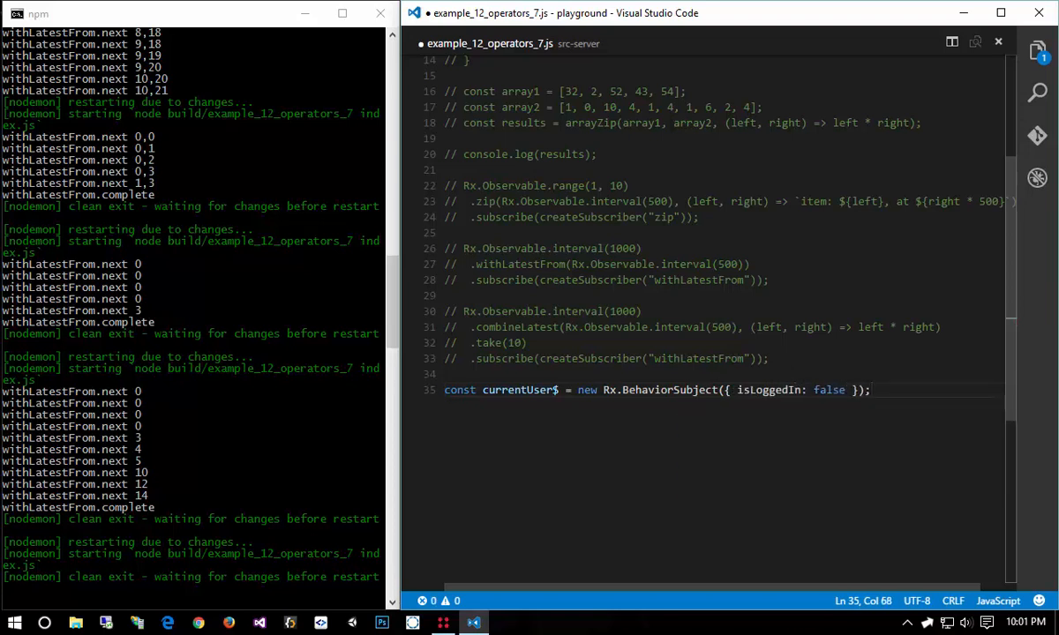
- Start a new stream: Rx.Observable.interval(1000).withLatestFrom(currentUser$)
key("enter")
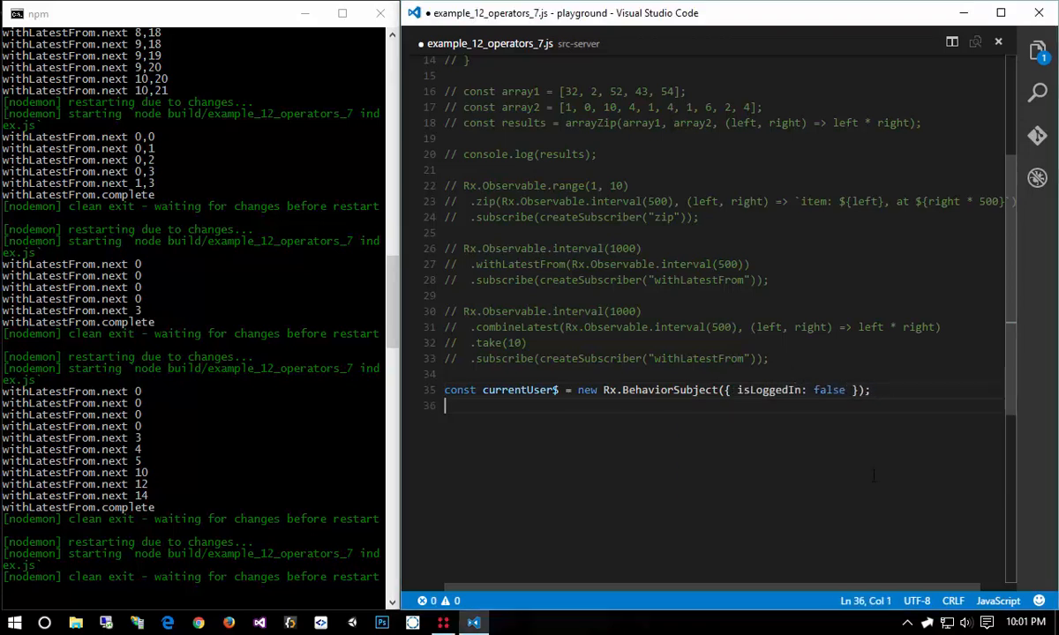
key("enter")
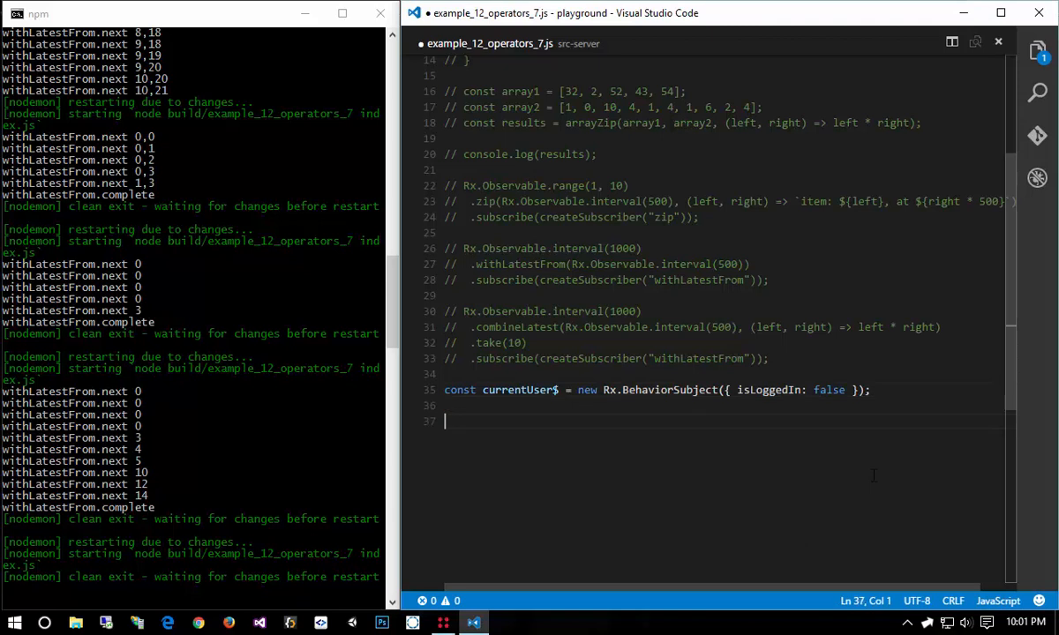
type("Rx.Observable")
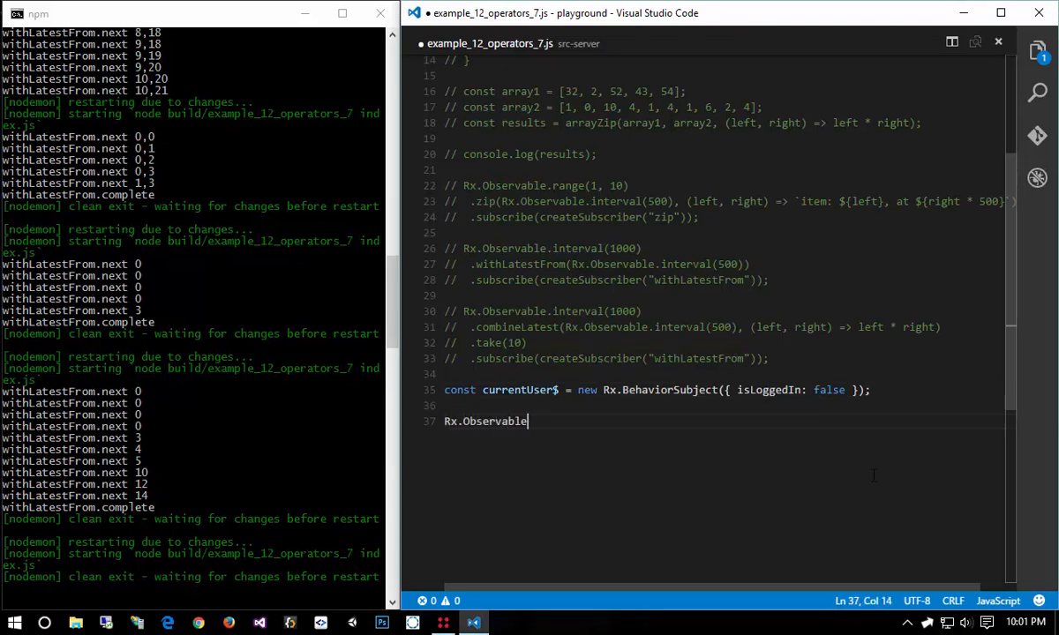
type(".in")
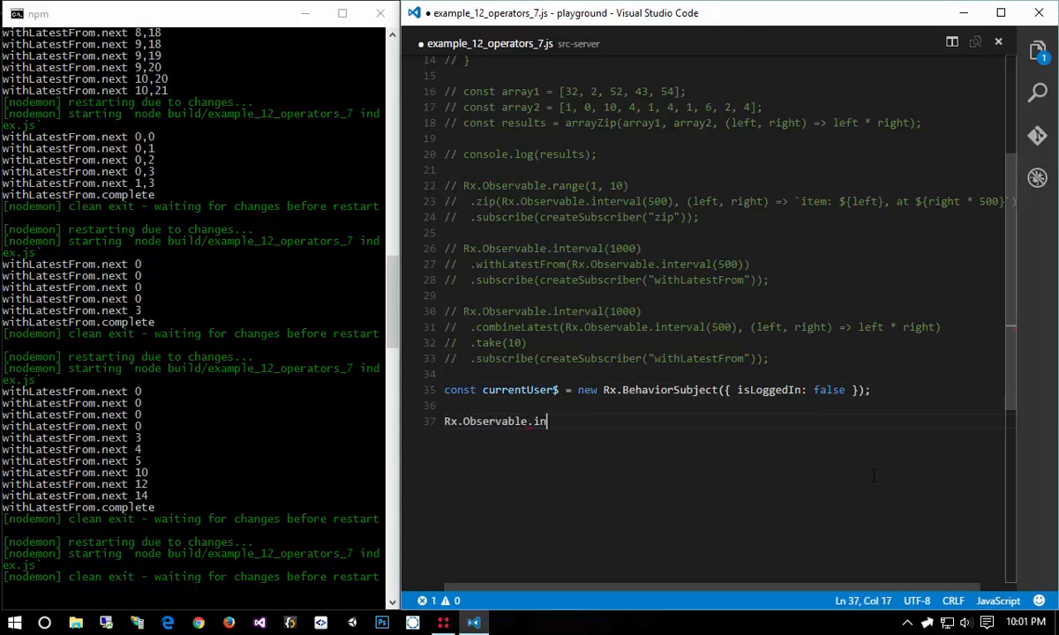
type("terval(1000)")
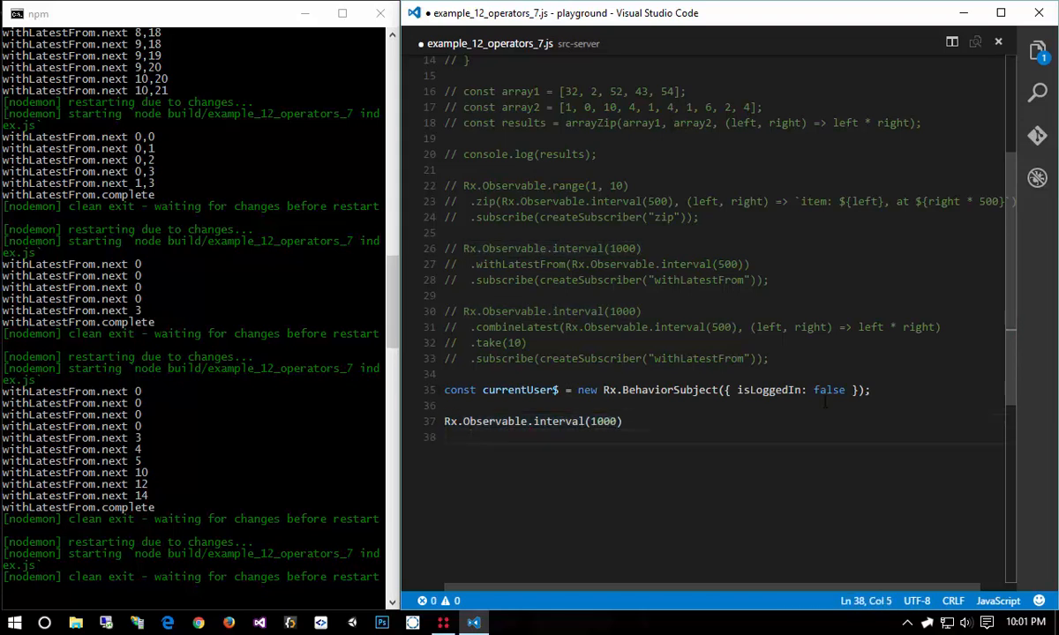
type(".withLatest")
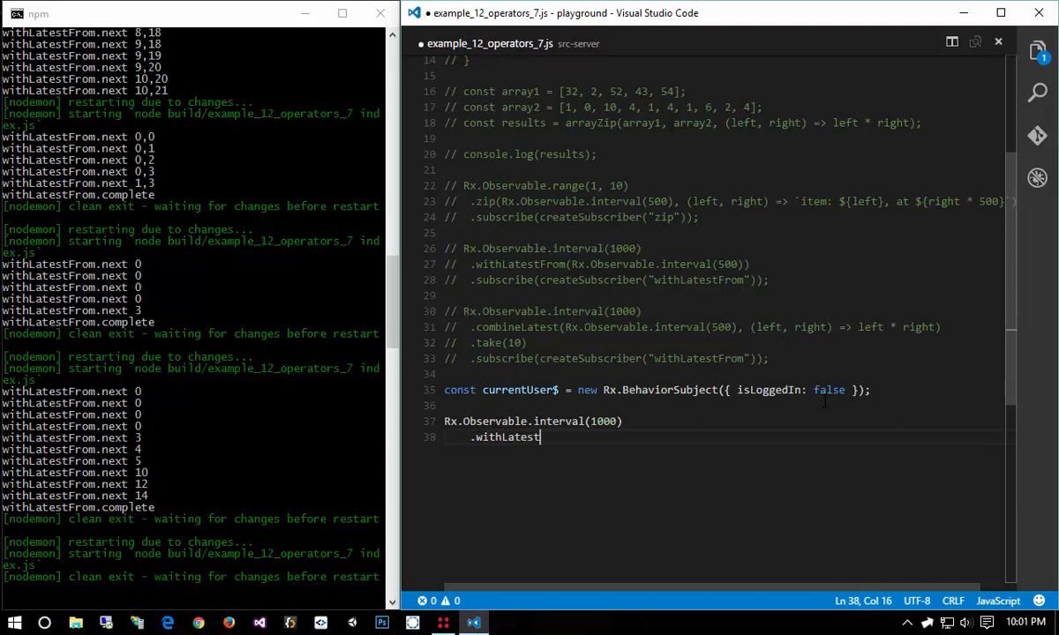
type("From(")
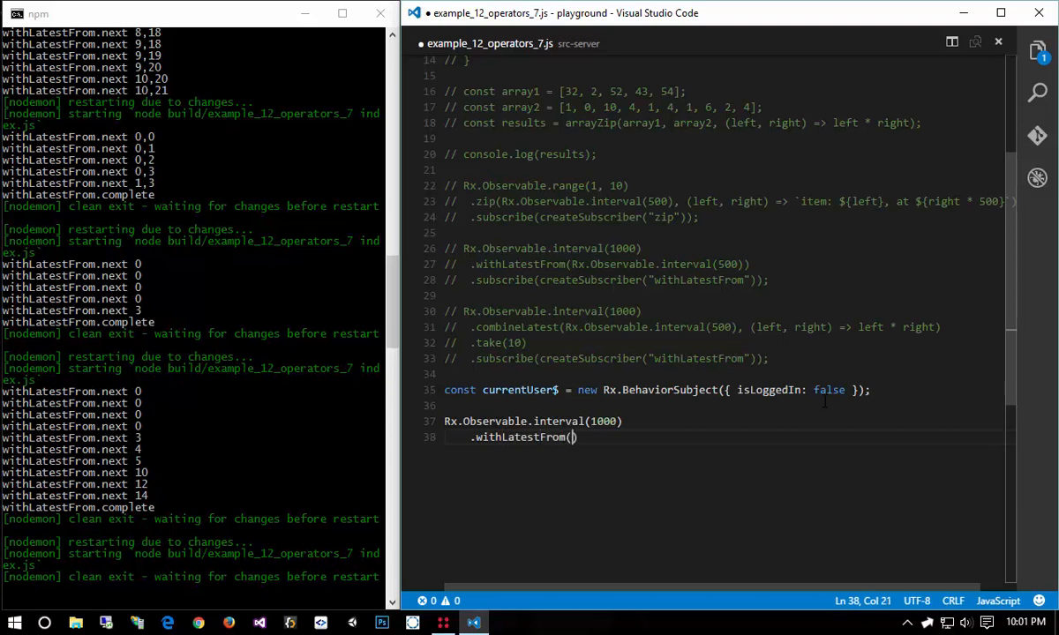
type("currentUser$")
type(".filter([")
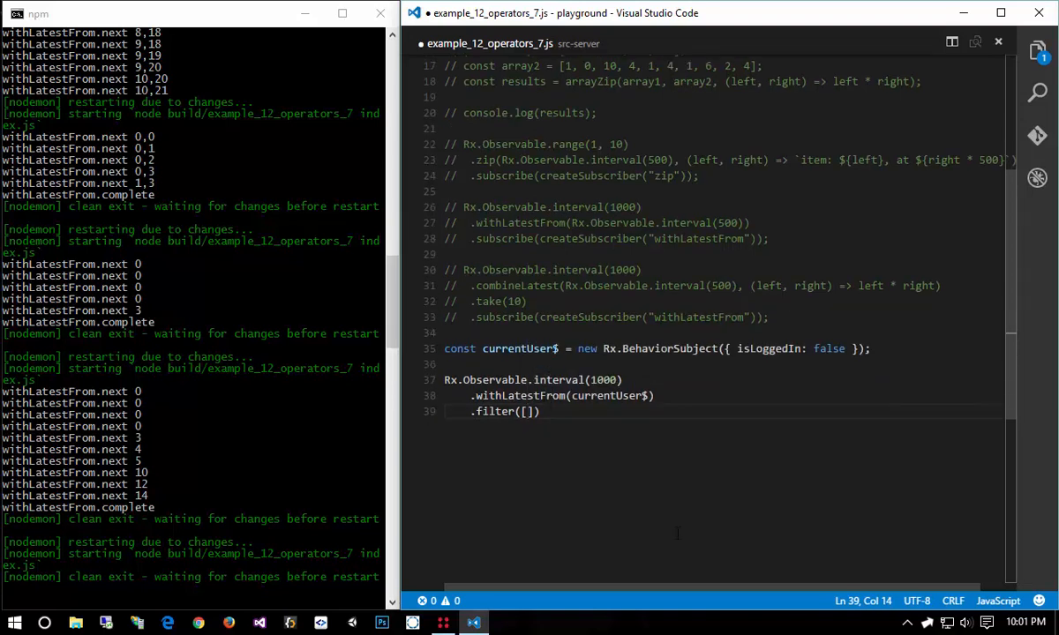
- Filter on user.isLoggedIn and subscribe with a "withLatestFrom" createSubscriber
type("i, user] =")
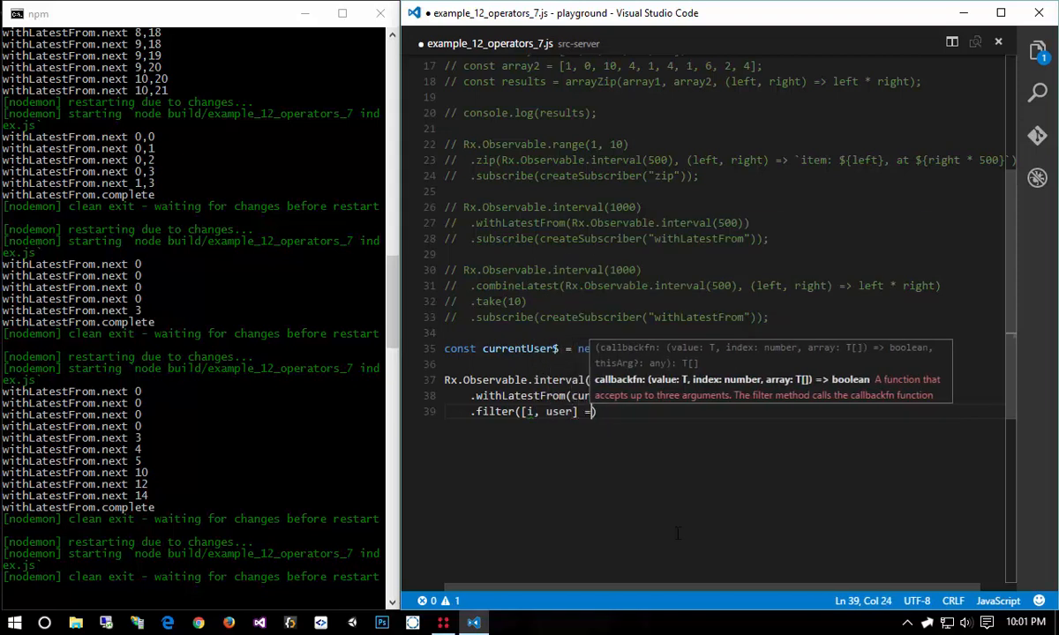
key("ctrl+z")
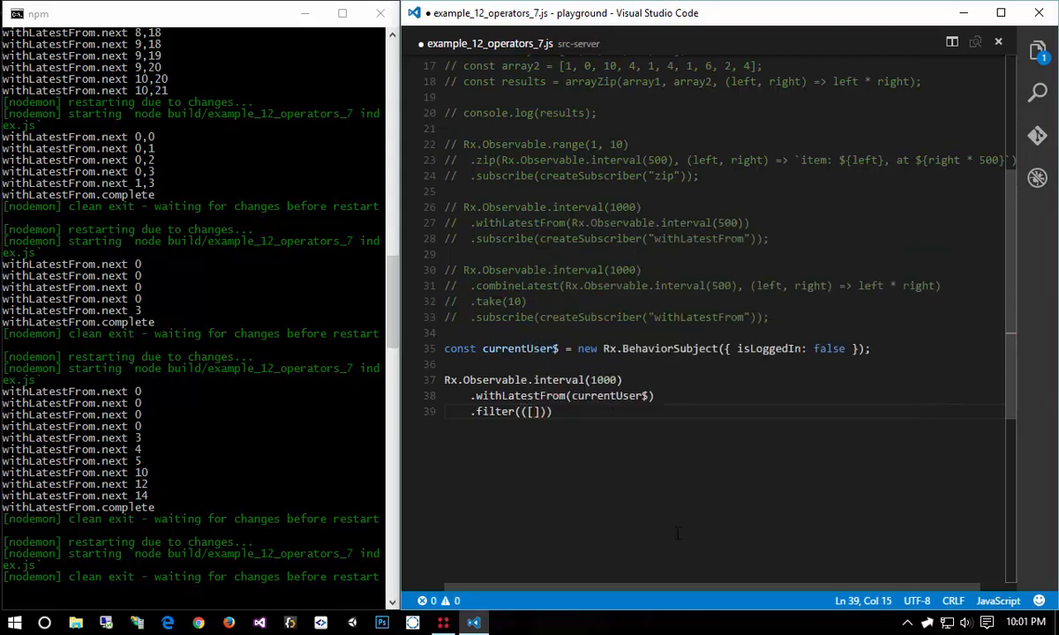
type("i, user")
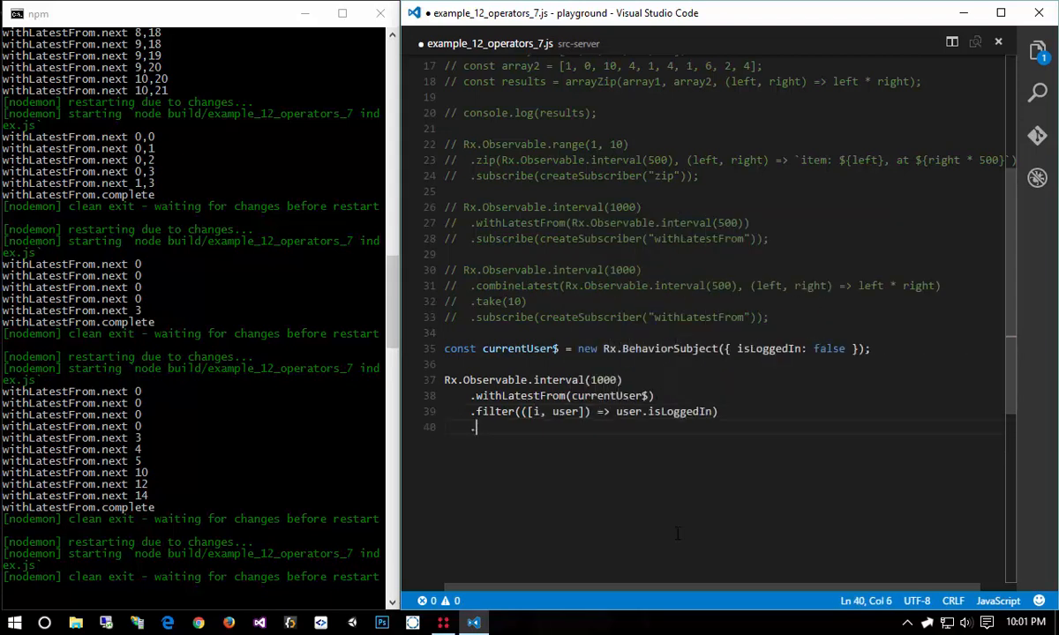
type("subscribe()")
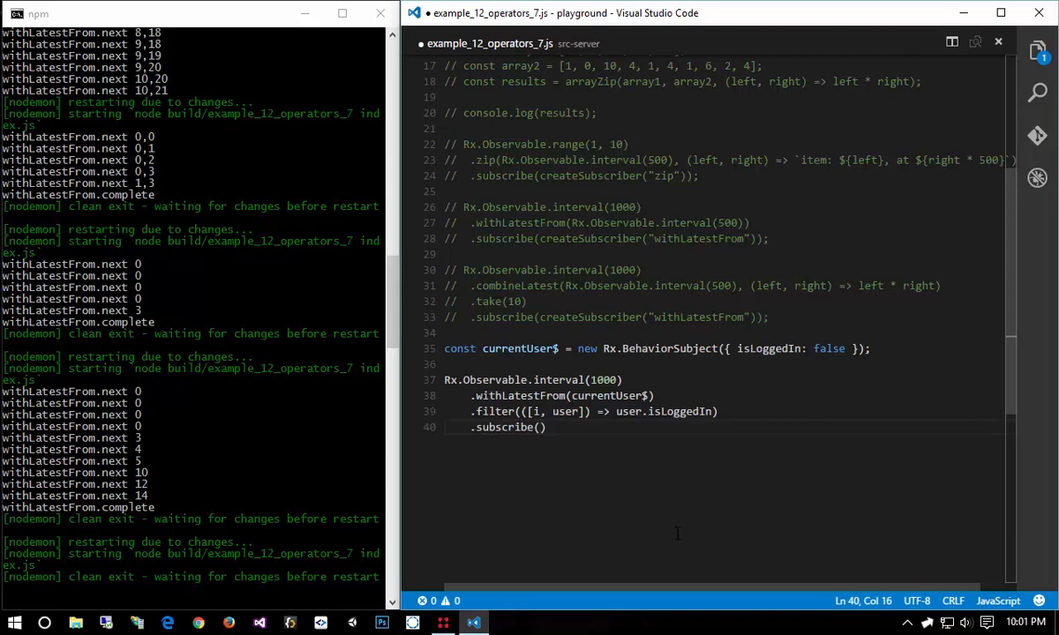
type("createSubscriber(\"")
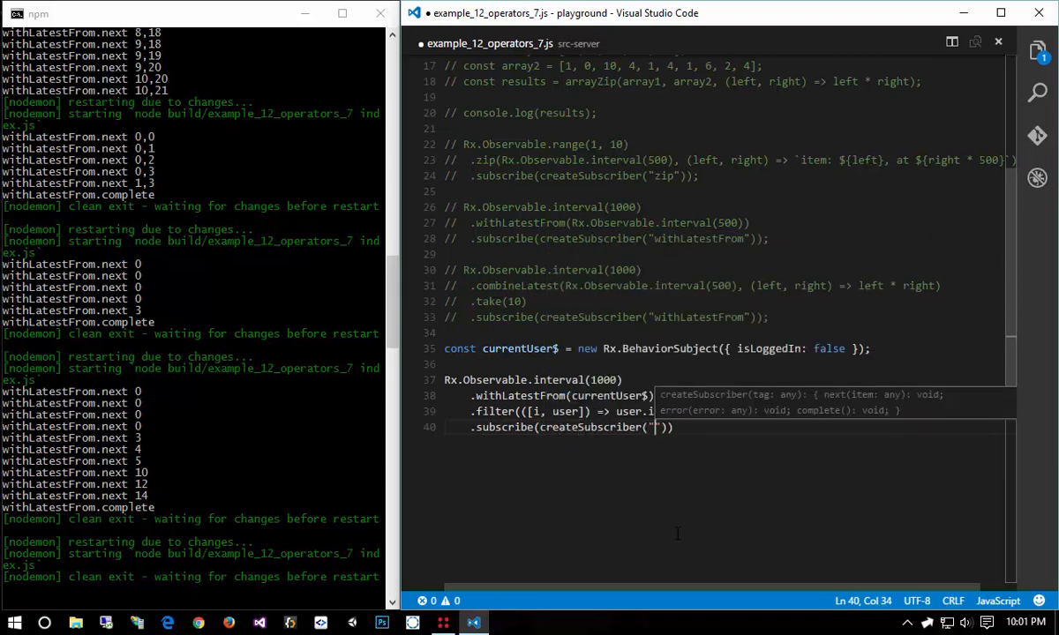
type("withLatestFrom")
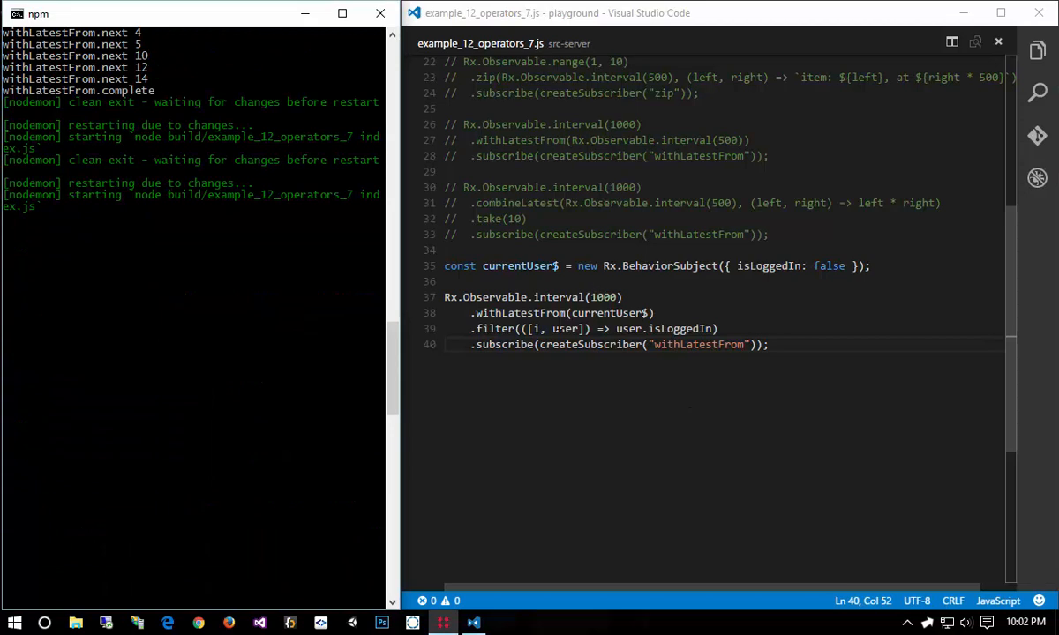
double_click(558, 297)
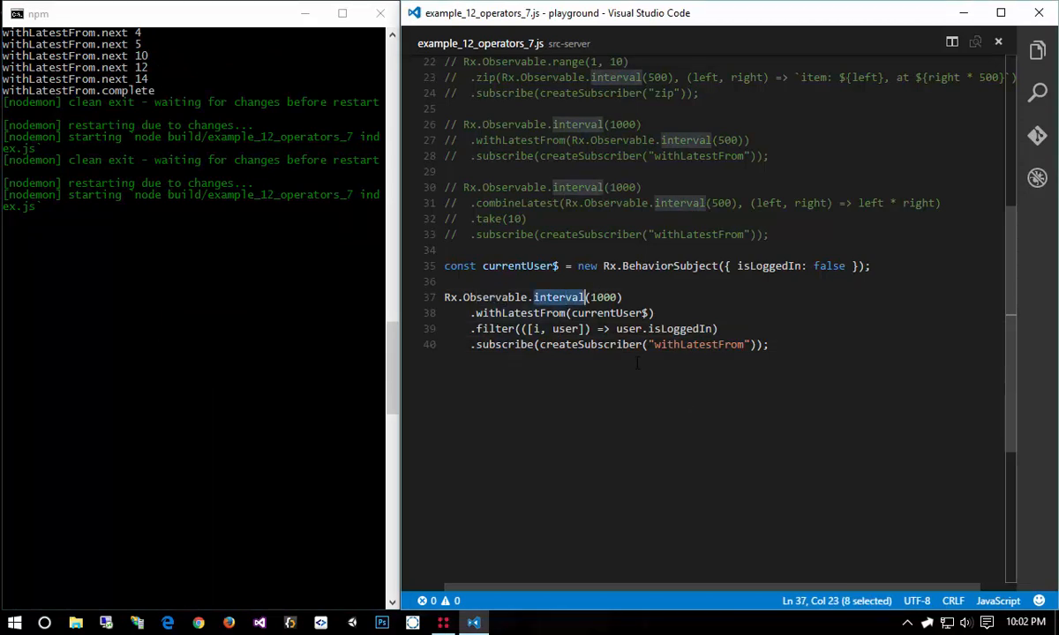
double_click(609, 312)
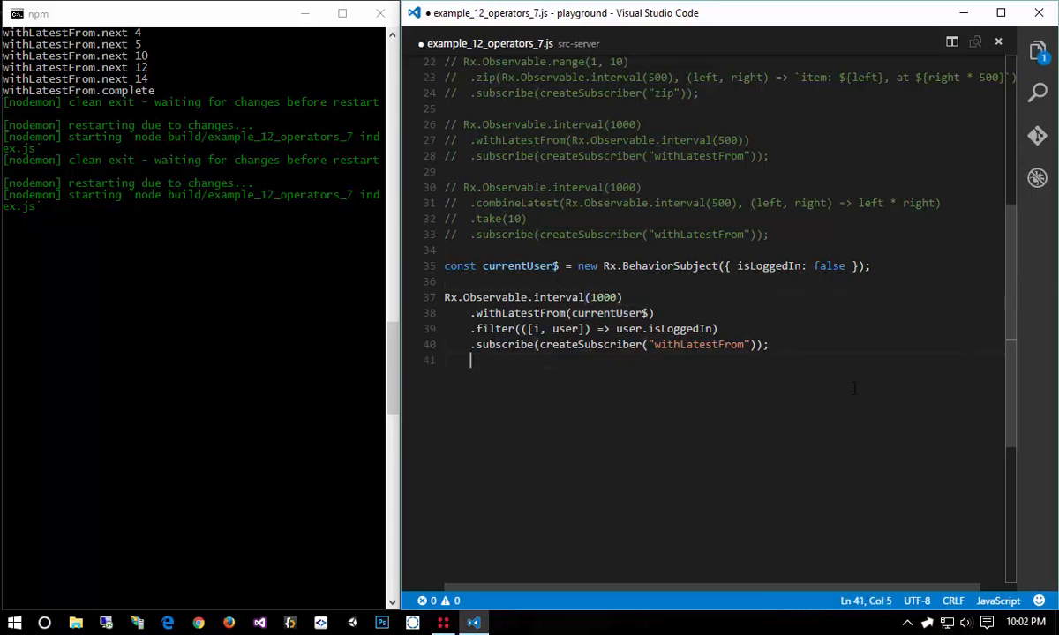
- Add a setTimeout that sets currentUser$ to logged in, with a 2500 ms delay
type("setTimeout(() => {")
type("currentUser$.next({ isLoggedIn: true });")
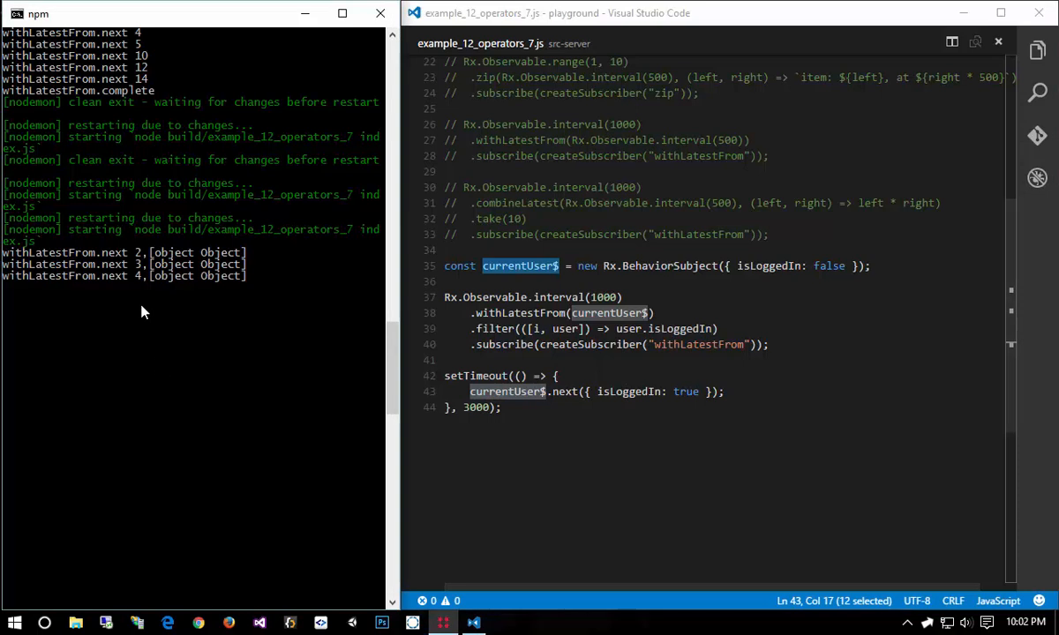
left_click(609, 313)
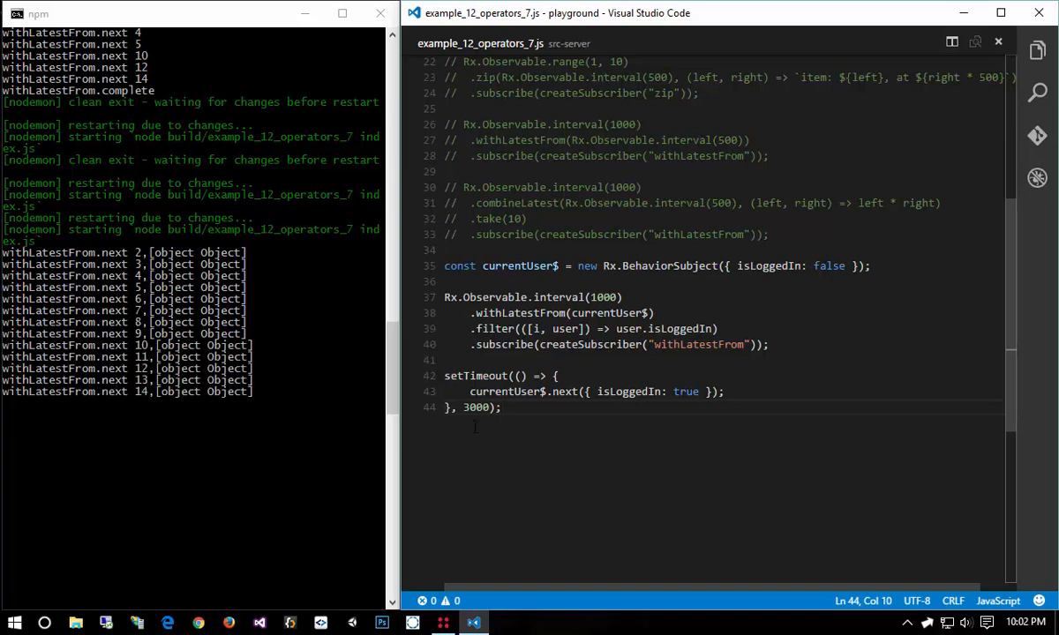
type("2")
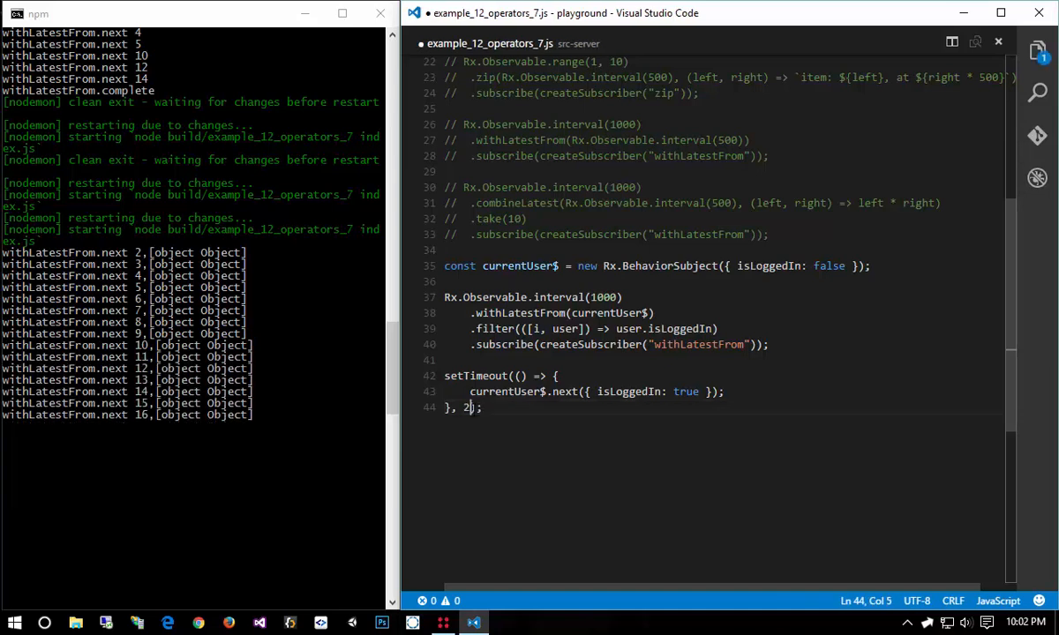
type("50-")
left_click(723, 313)
type("combine")
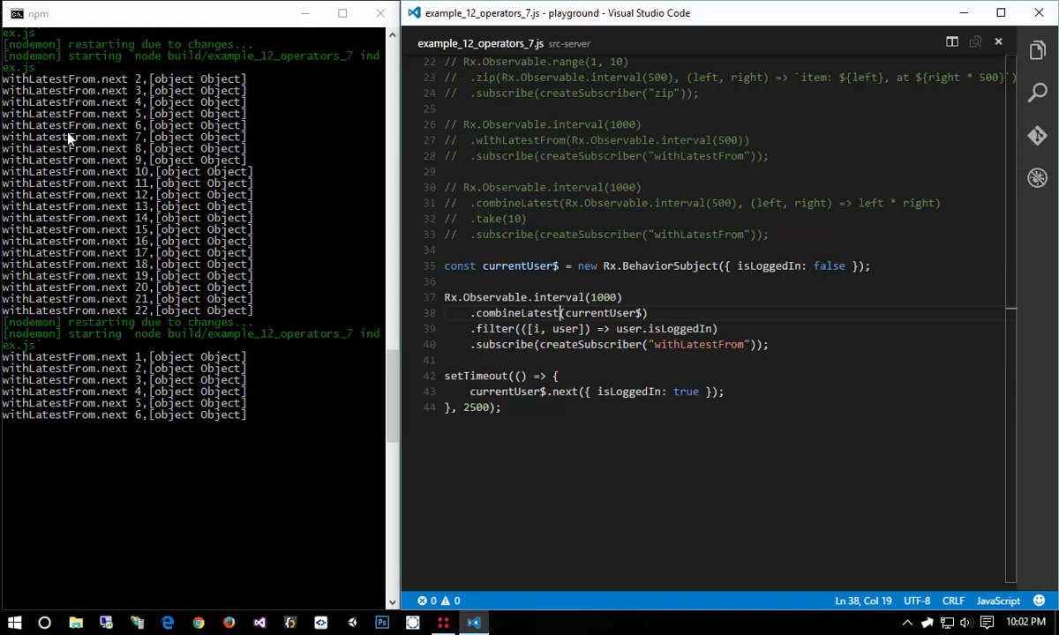
- Stop the nodemon job with Ctrl+C and deselect the combineLatest call
key("ctrl+c")
type("y")
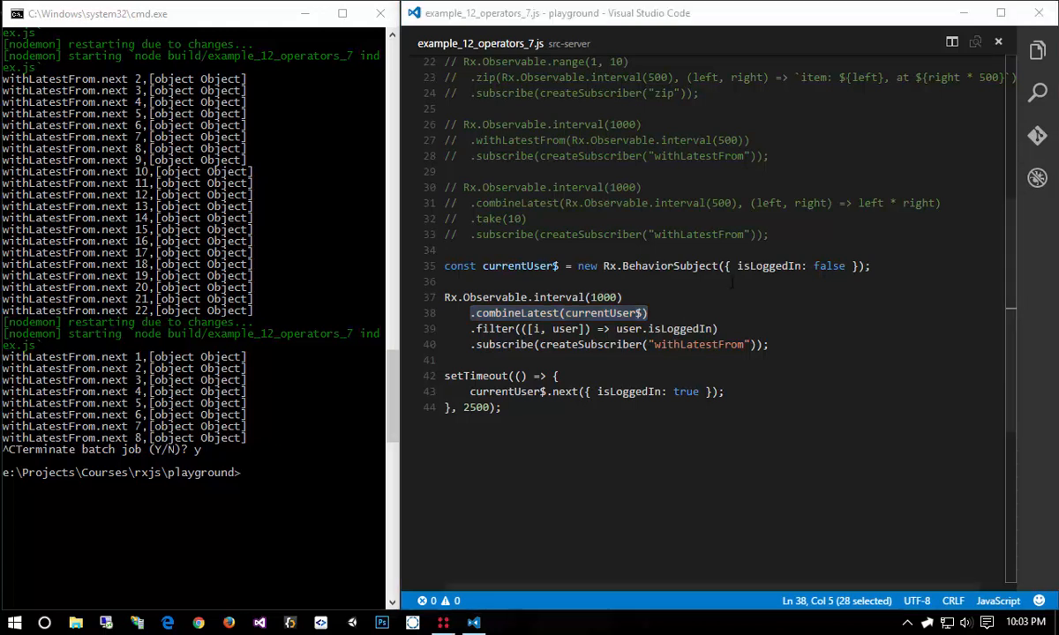
left_click(647, 313)
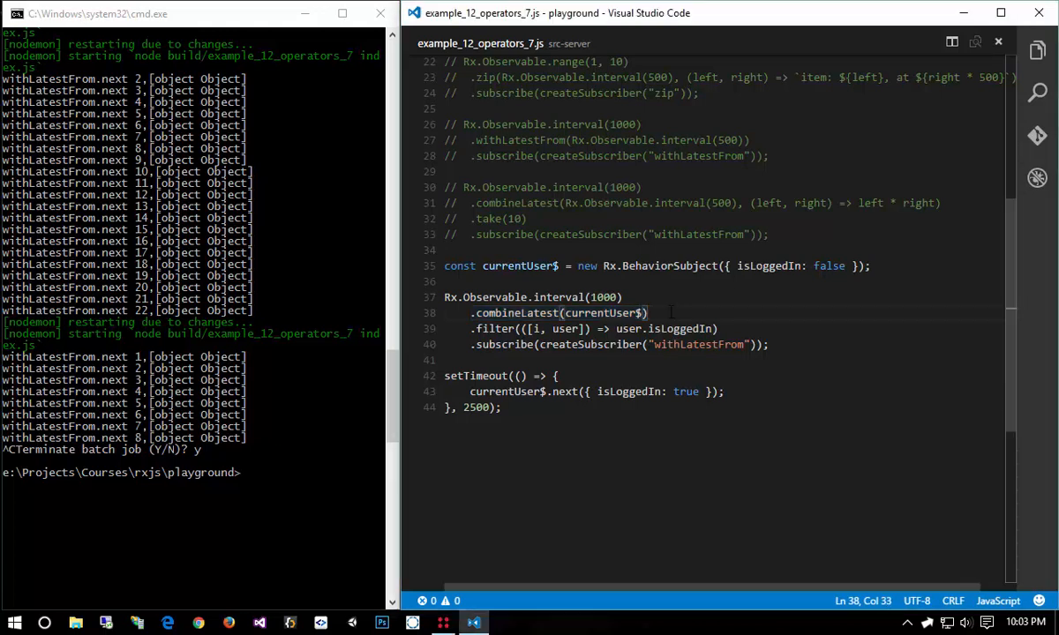